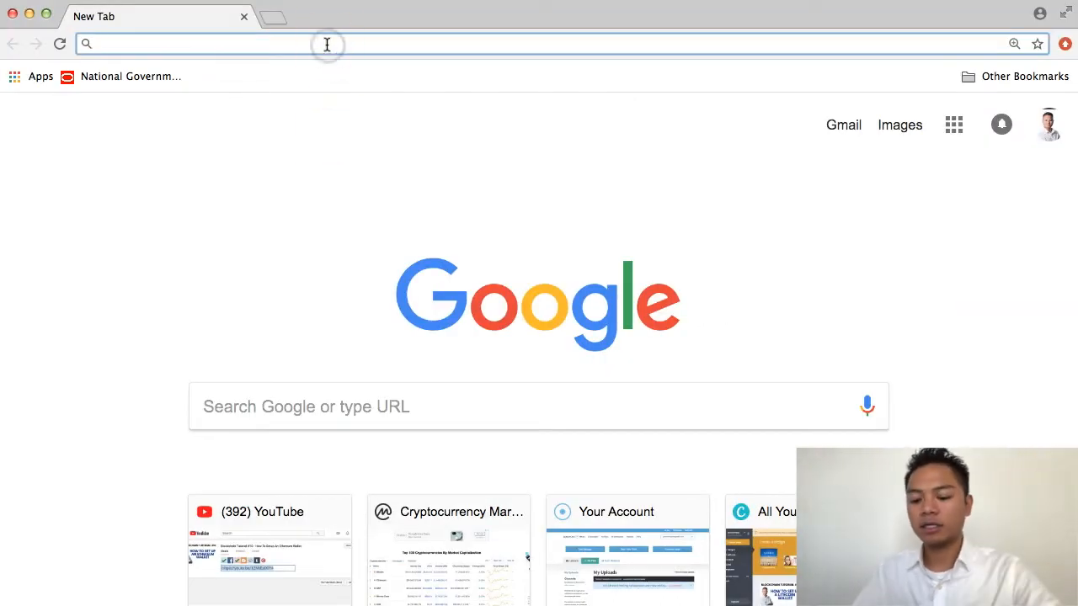
- Load coinmarketcap.com and scroll the top-100 rankings down past Qtum at rank 24
type("coinmarketcap.com")
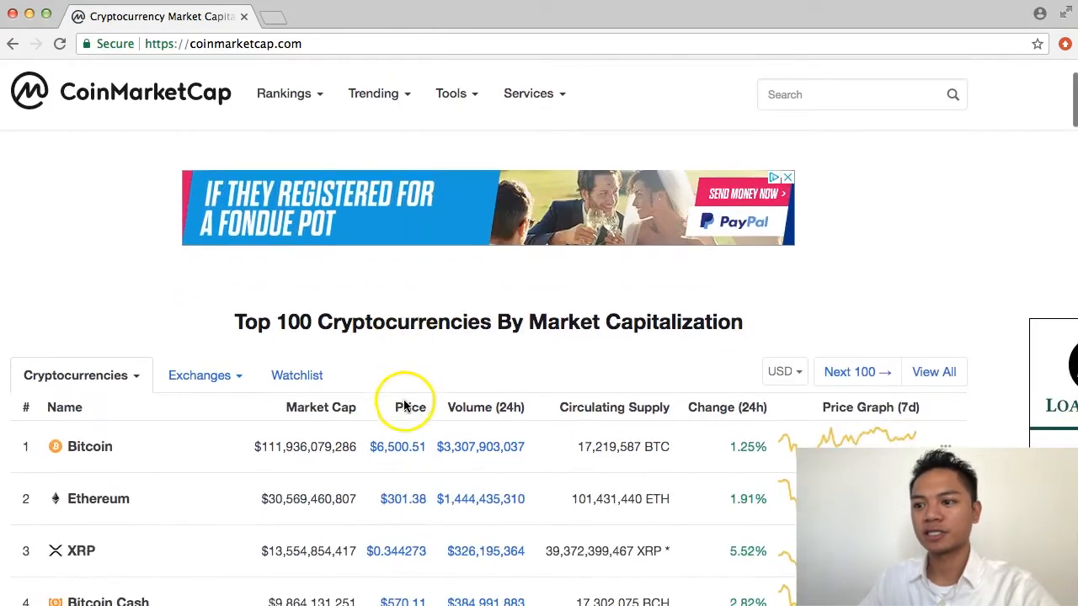
scroll("down", 3)
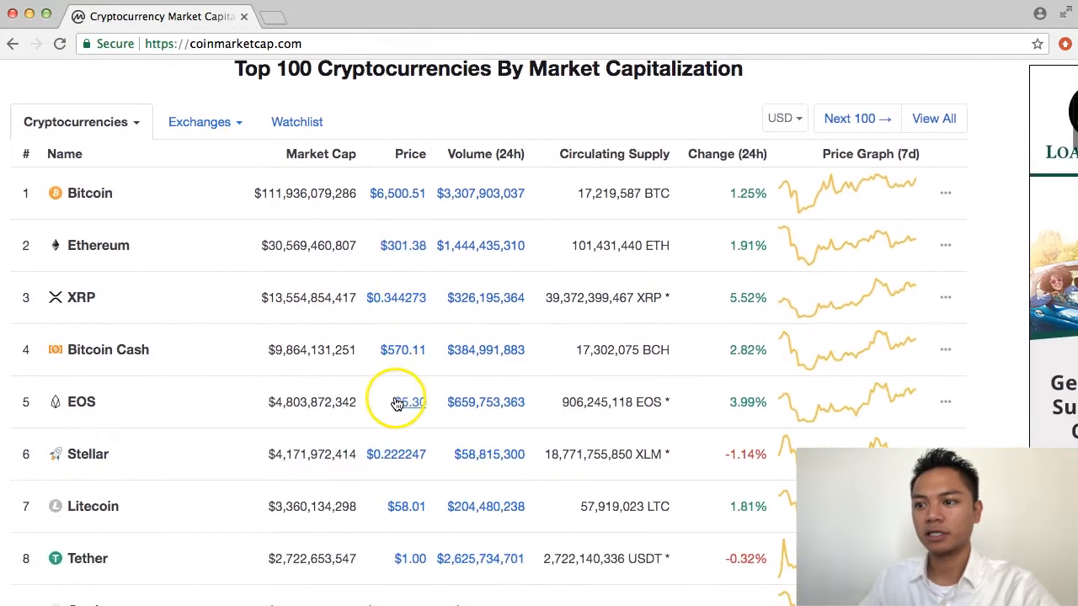
scroll("down", 3)
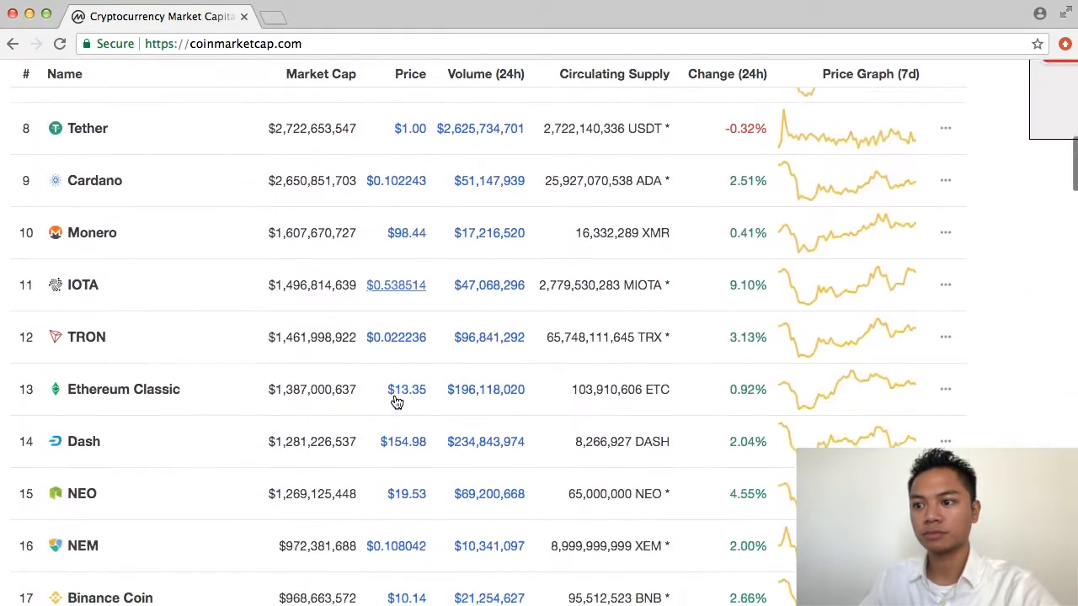
scroll("down", 3)
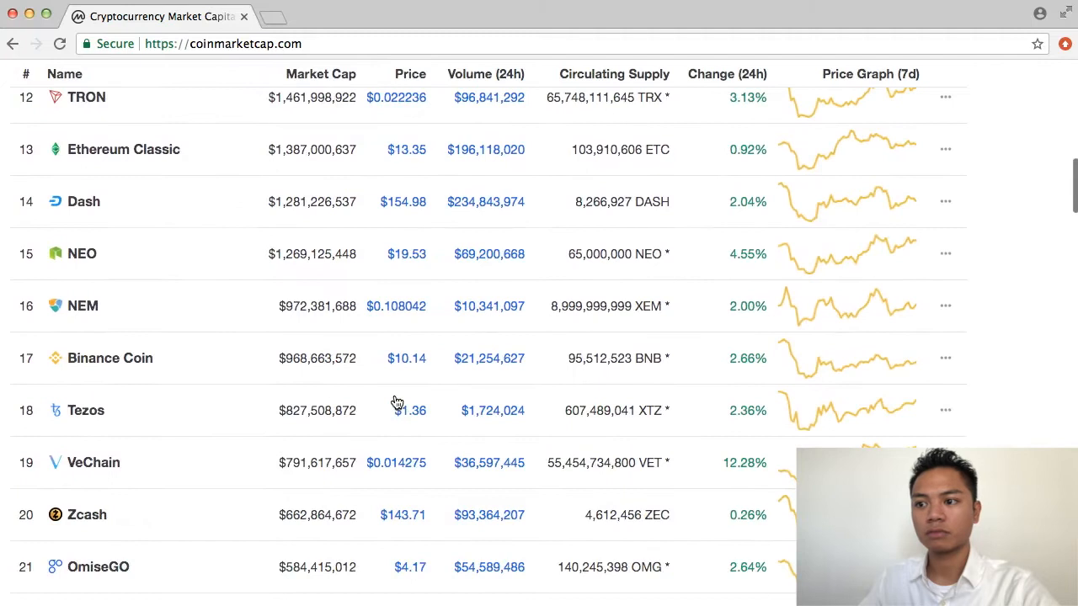
scroll("down", 3)
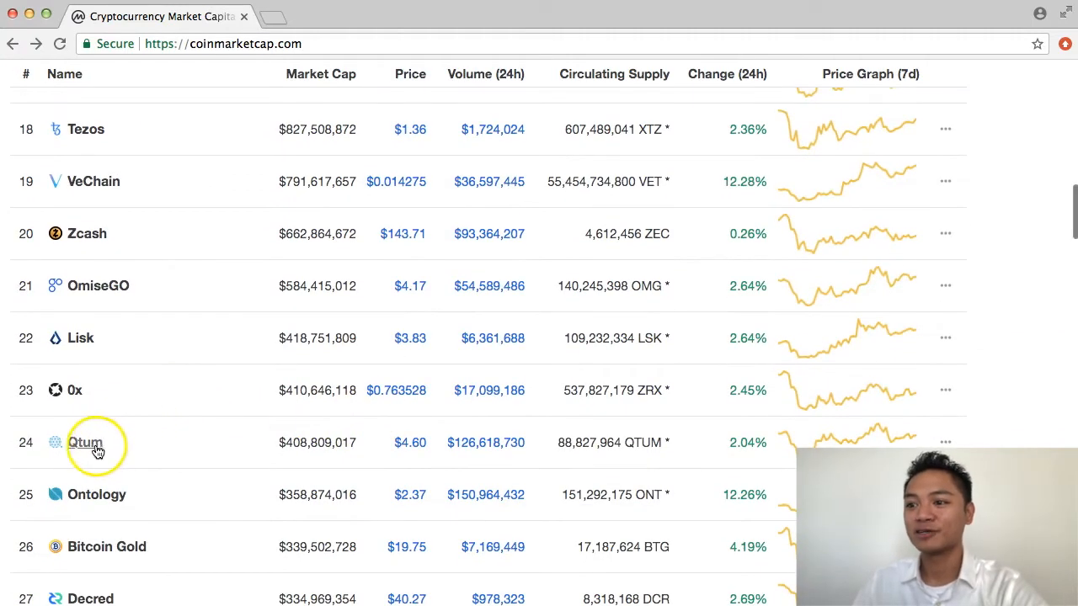
- Open Qtum's CoinMarketCap page, launch its official website, and return to the Qtum tab
left_click(85, 442)
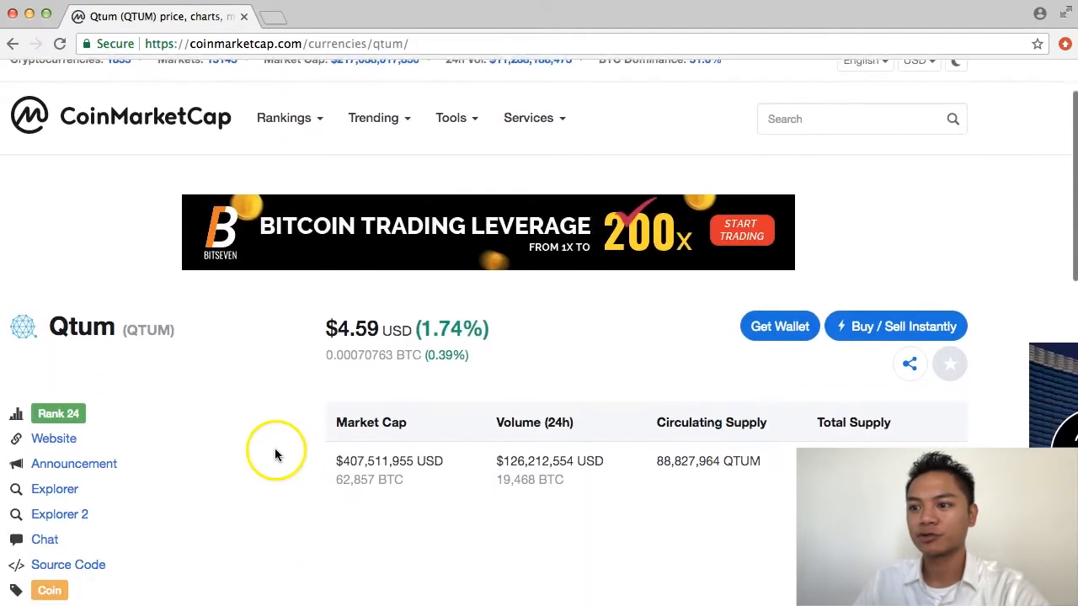
scroll("down", 3)
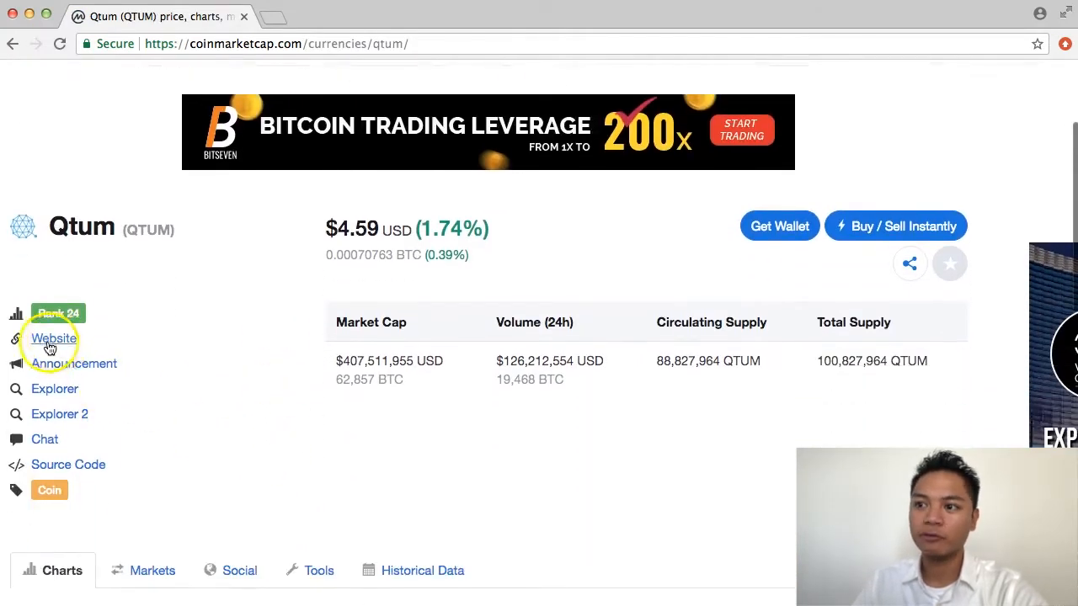
left_click(54, 338)
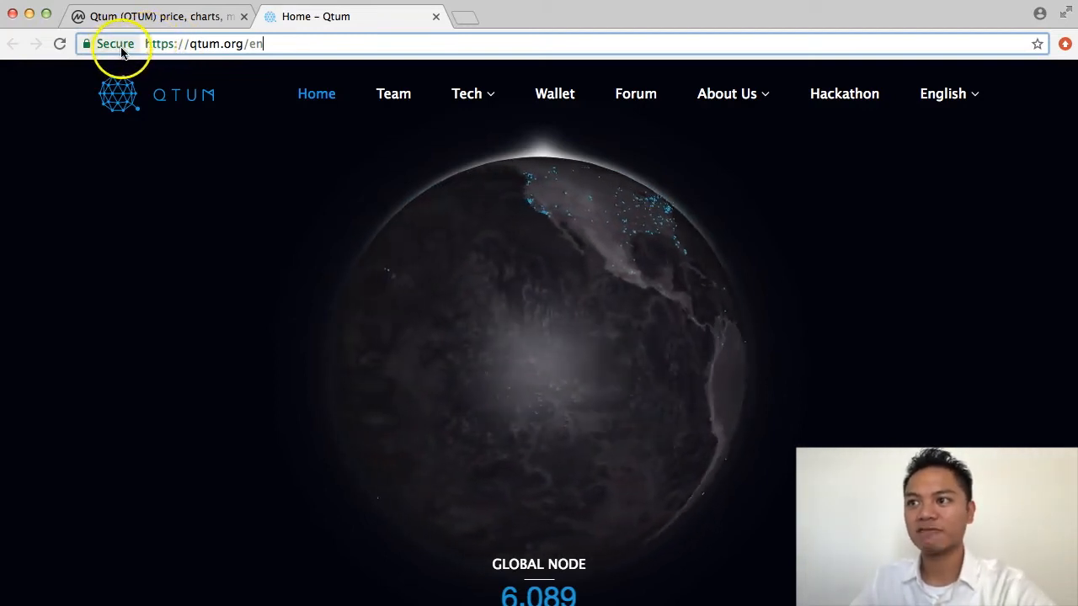
mouse_move(87, 43)
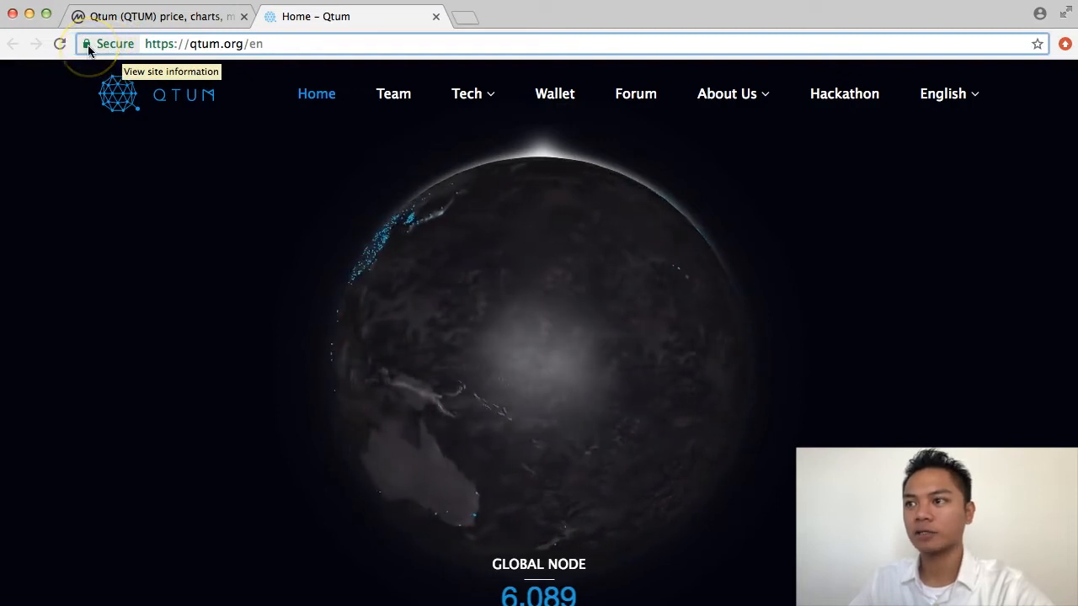
left_click(151, 16)
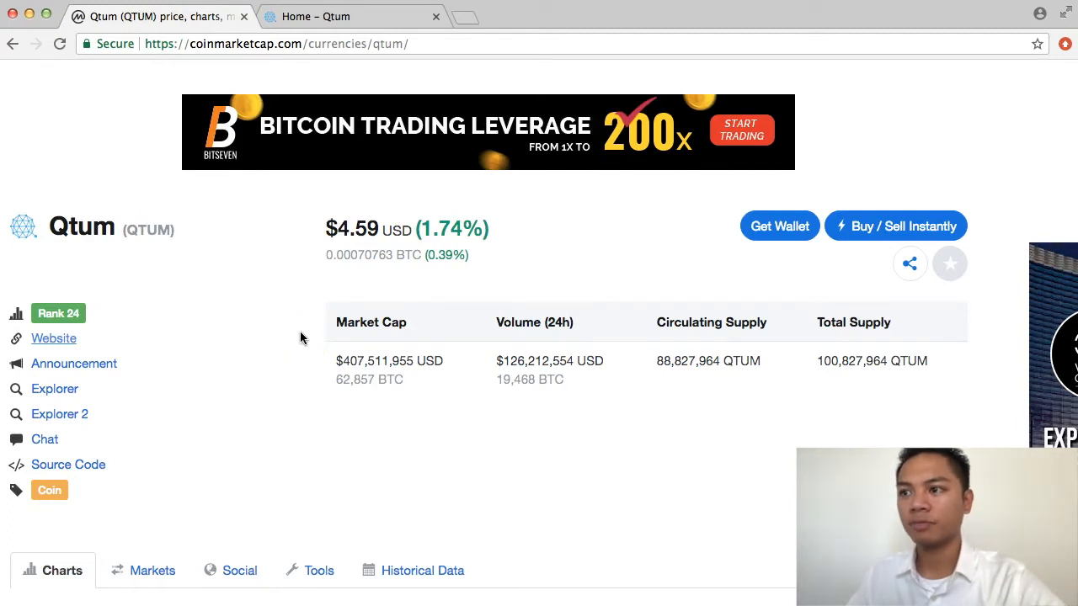
- Show Qtum's Social section with QtumOfficial tweets and Reddit links
scroll("down", 3)
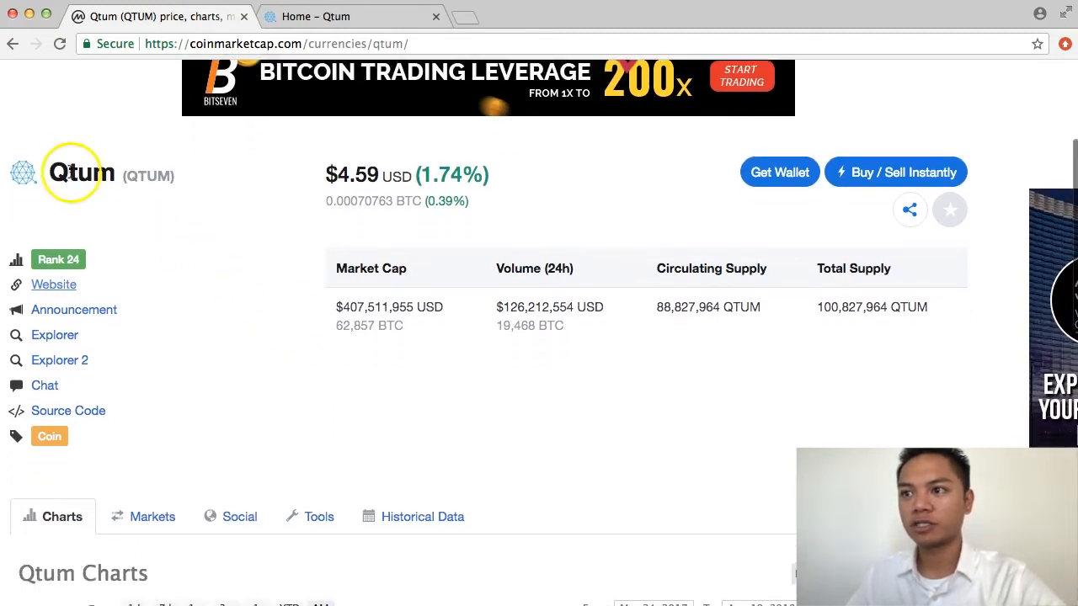
scroll("down", 3)
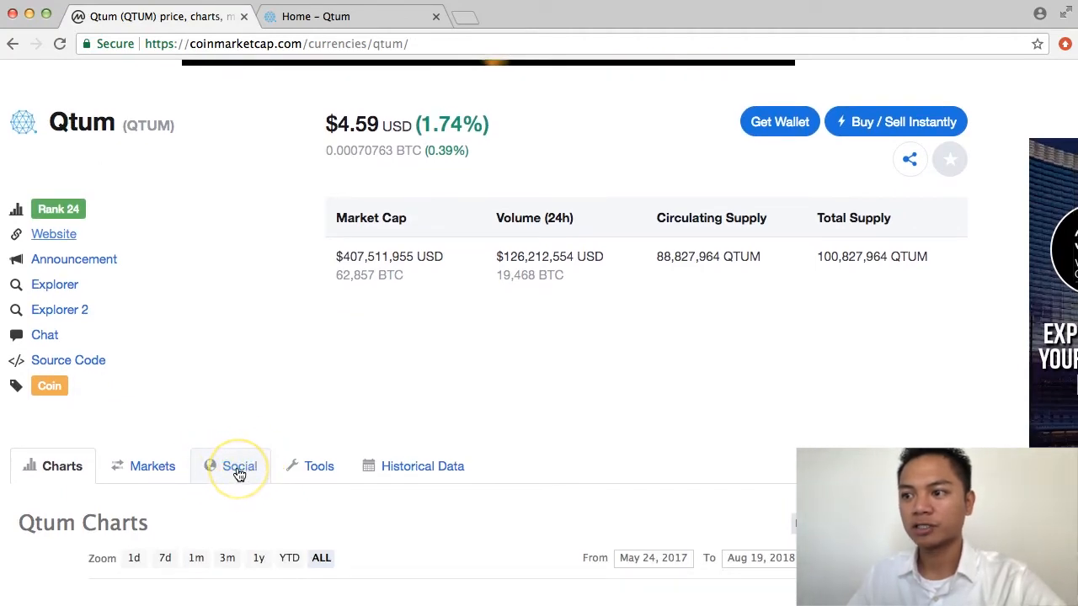
left_click(239, 466)
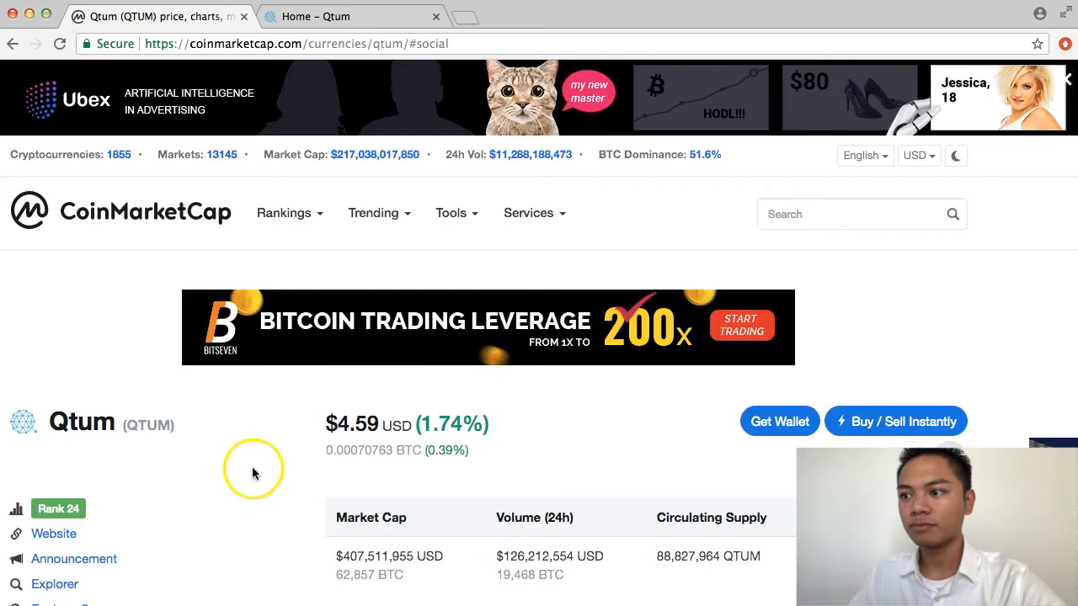
scroll("down", 3)
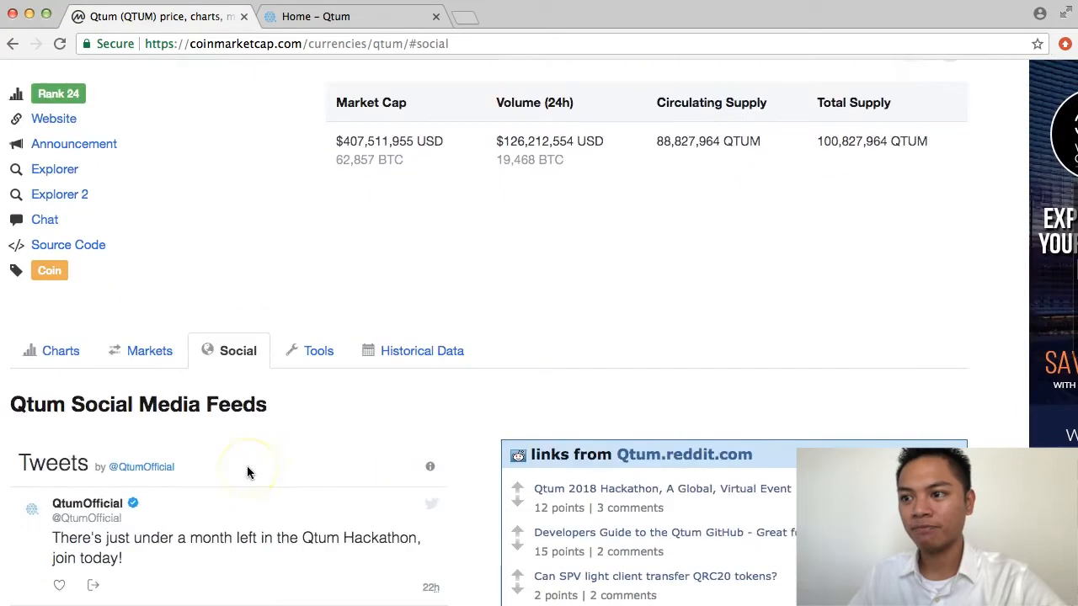
scroll("down", 3)
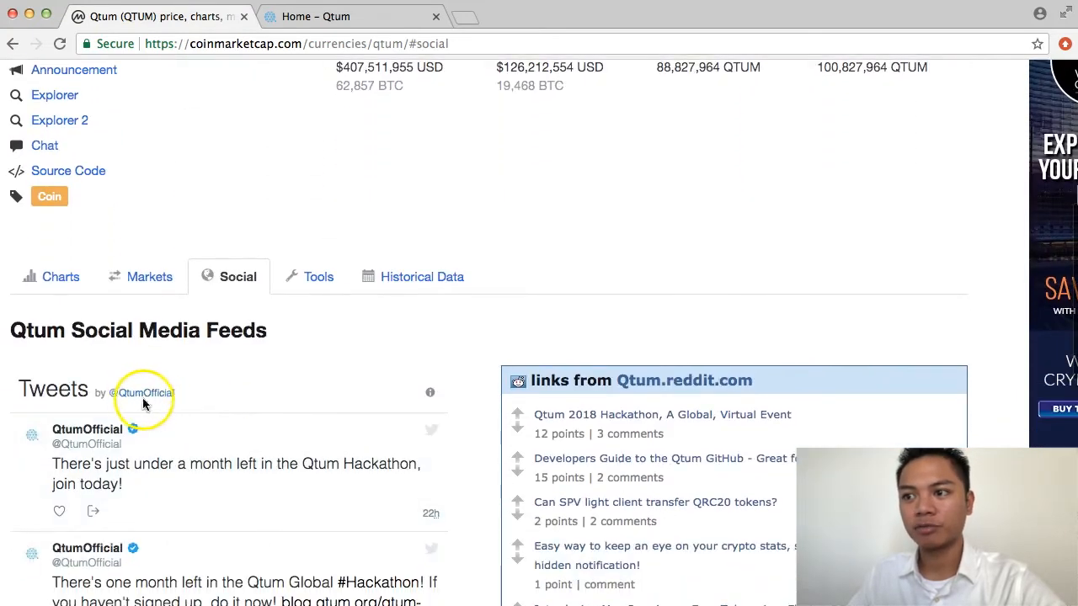
mouse_move(143, 394)
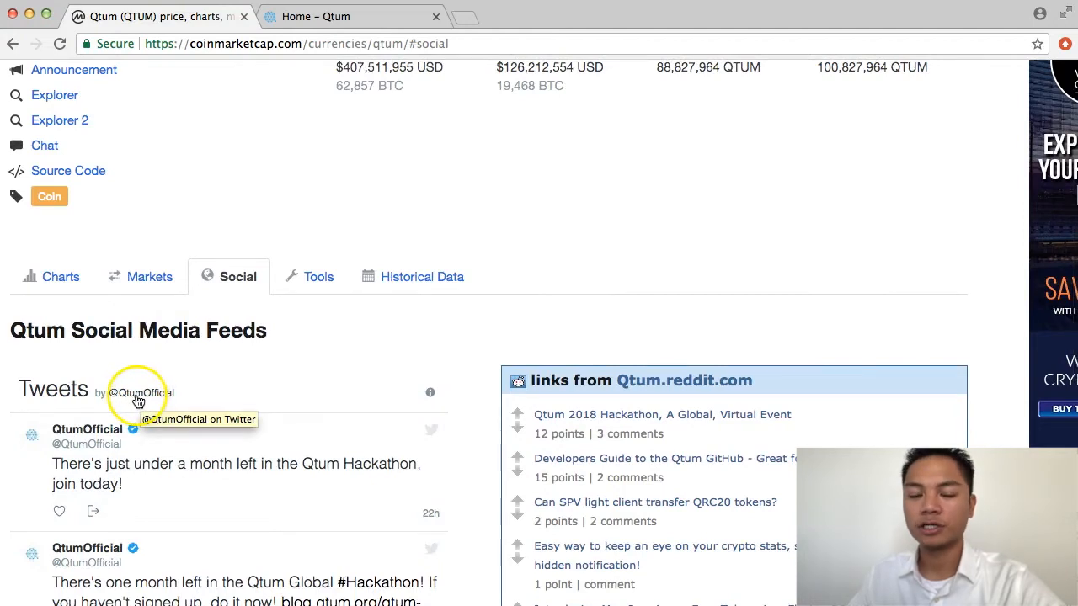
left_click(141, 393)
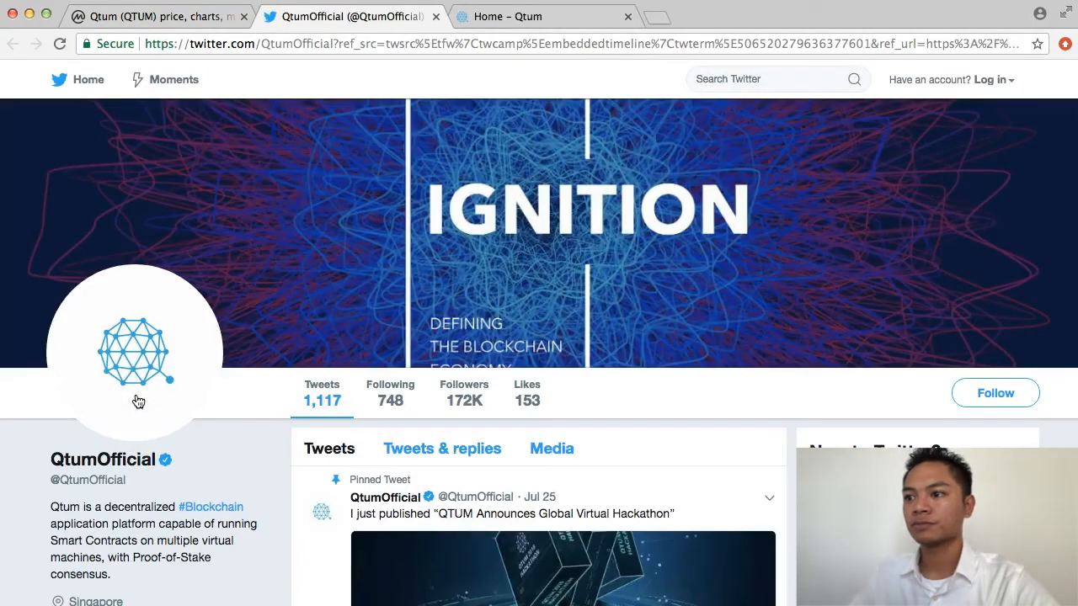
scroll("down", 3)
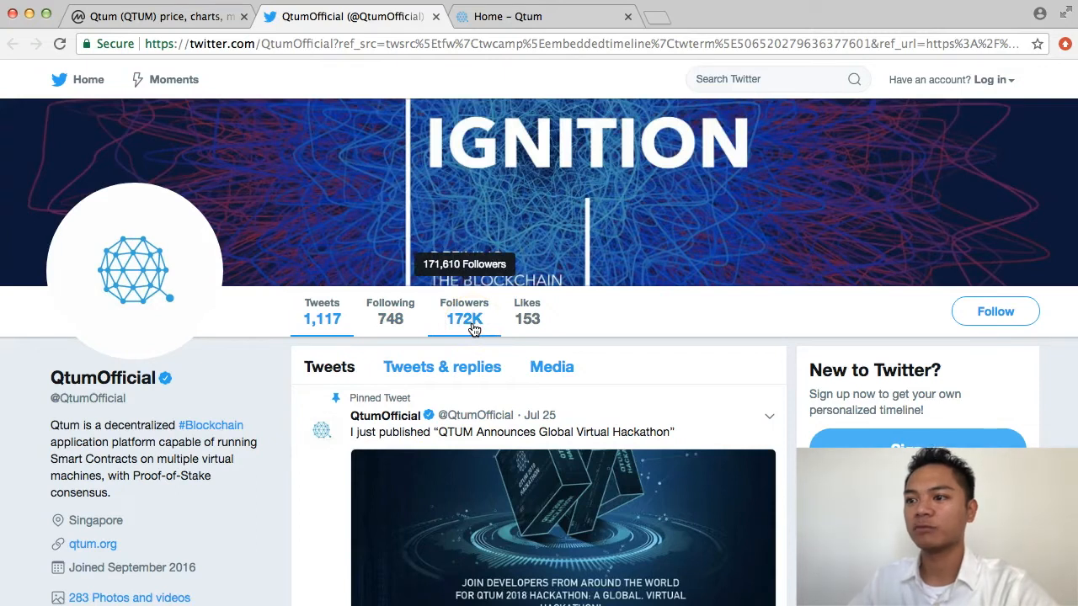
mouse_move(105, 545)
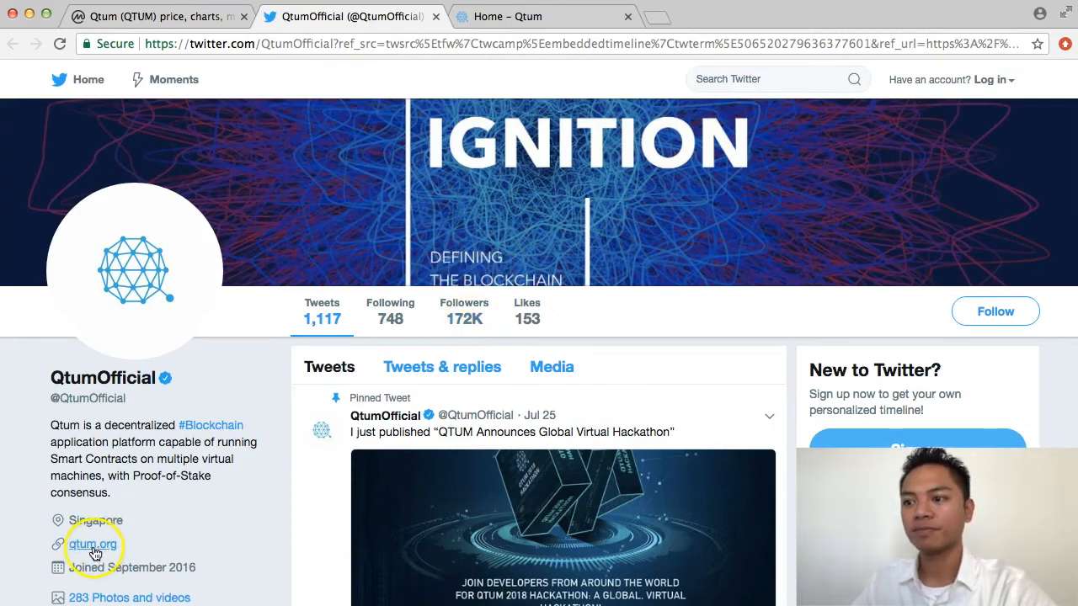
mouse_move(93, 554)
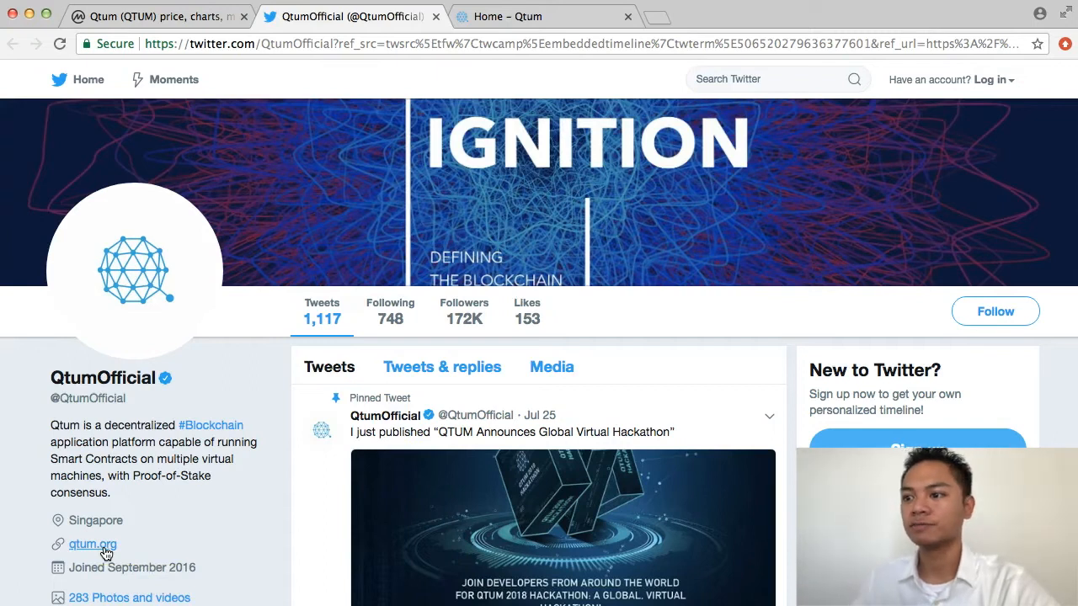
left_click(93, 545)
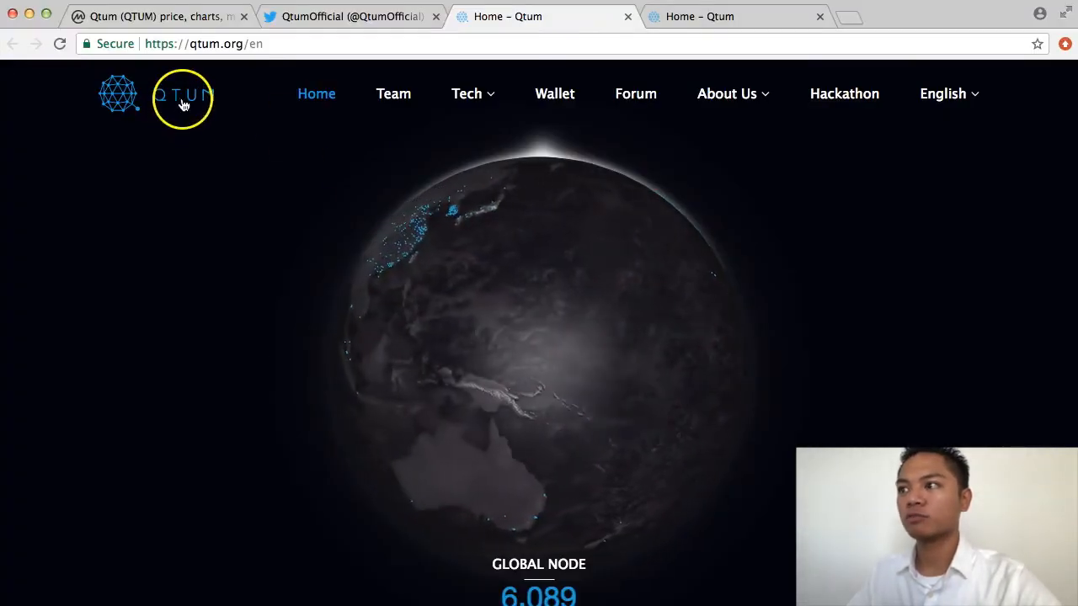
mouse_move(554, 94)
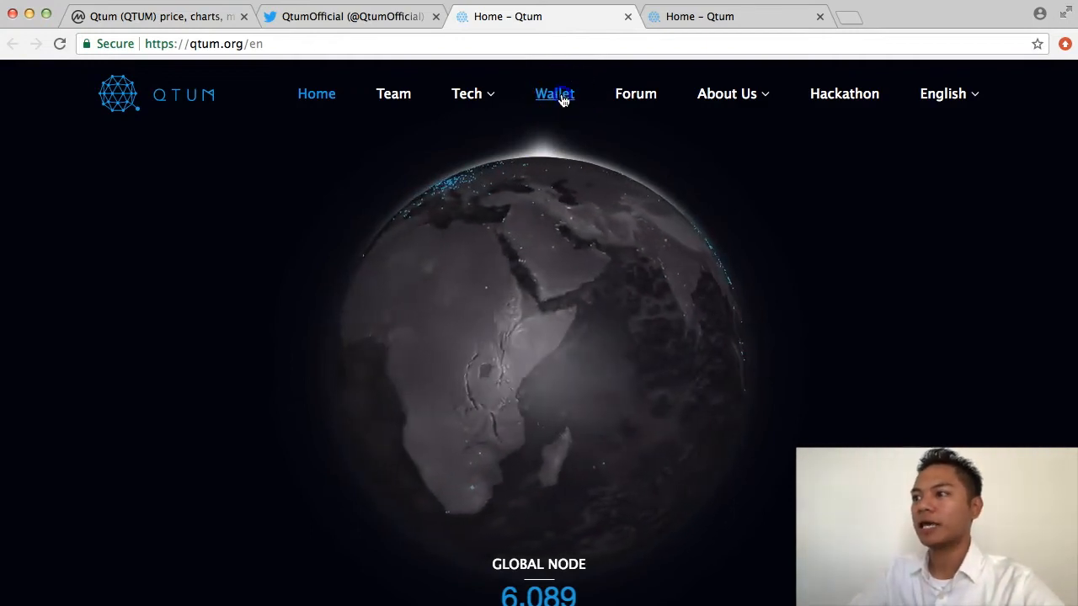
- Browse qtum.org's Wallet page to Qtum Core and open the Official wallet's More downloads
left_click(554, 93)
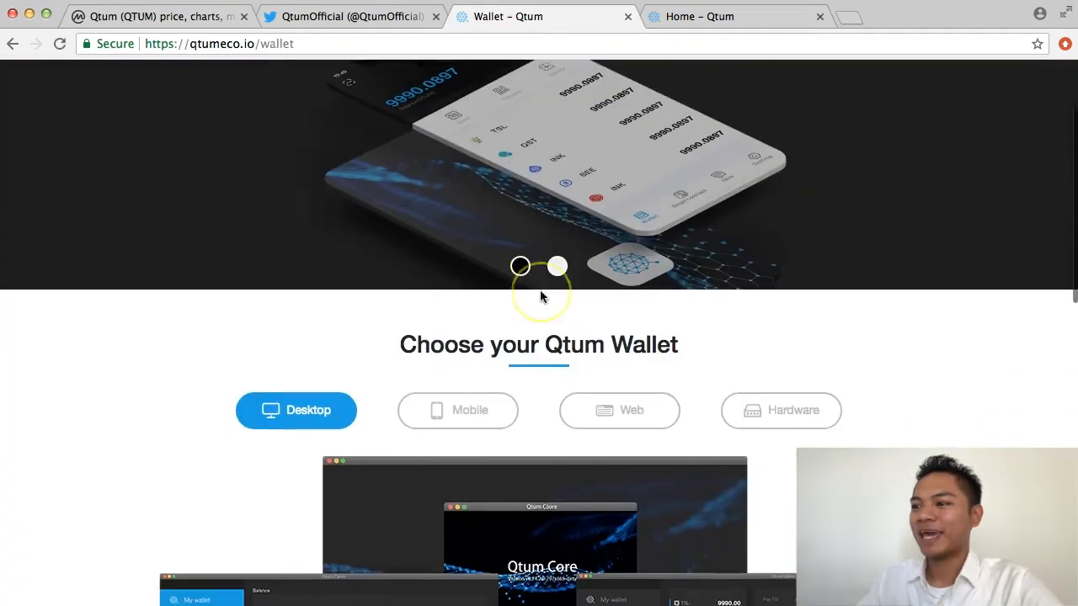
scroll("down", 3)
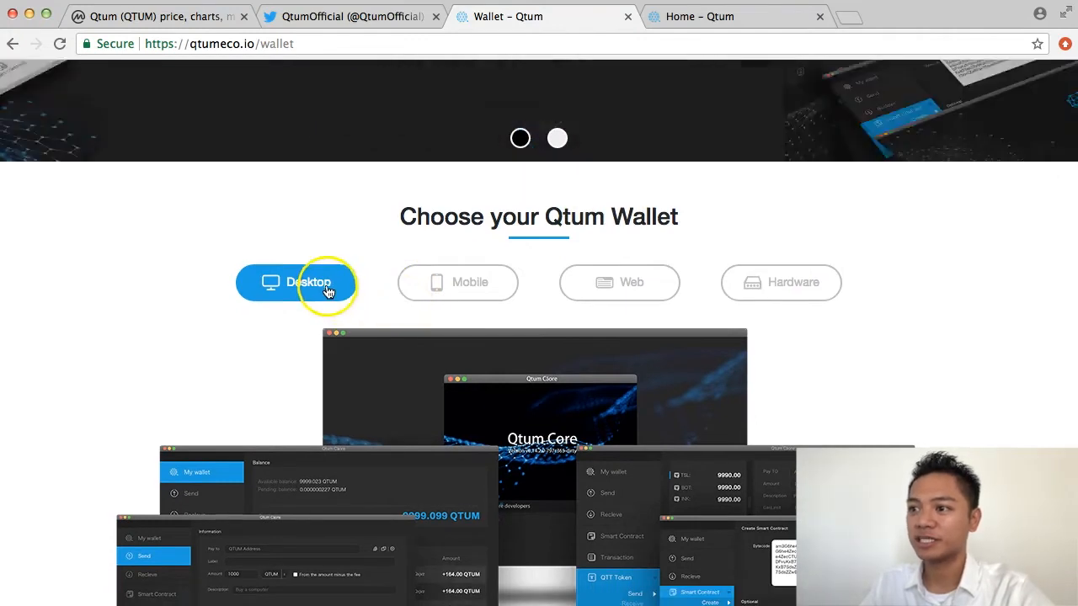
mouse_move(645, 294)
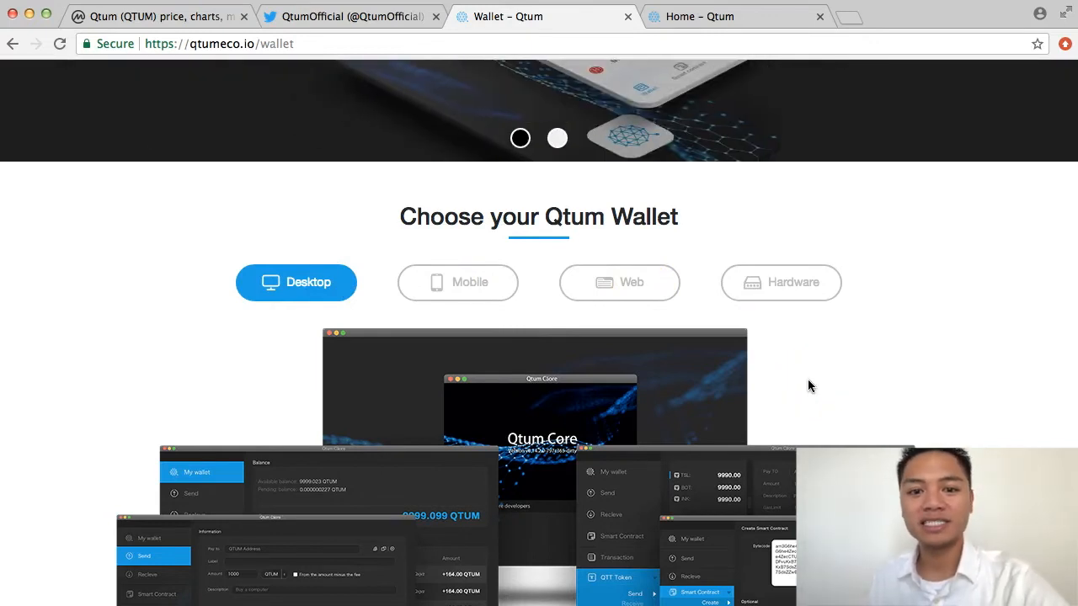
scroll("down", 3)
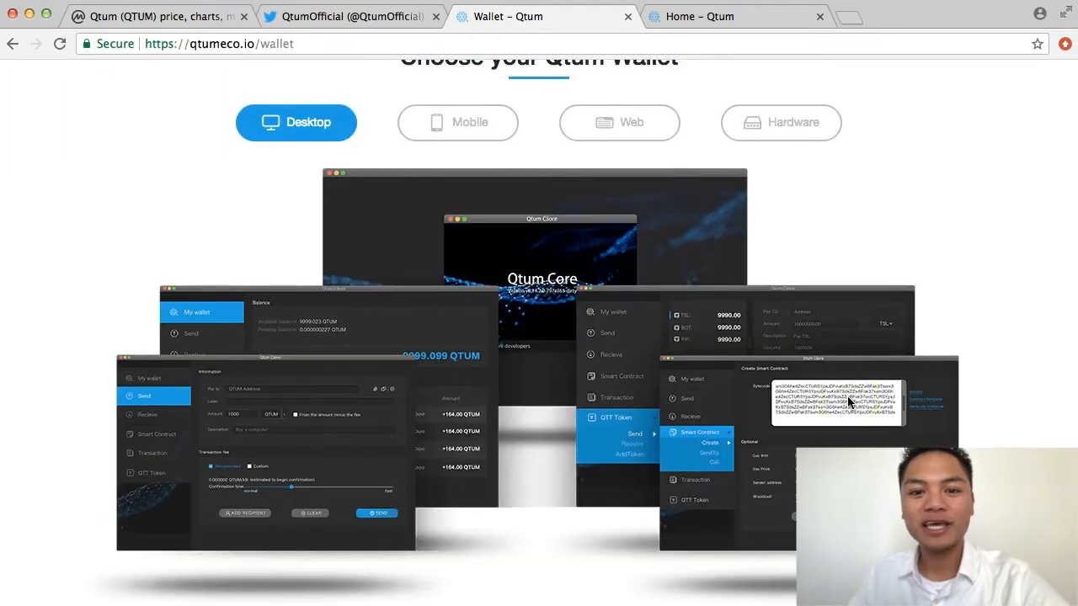
scroll("down", 3)
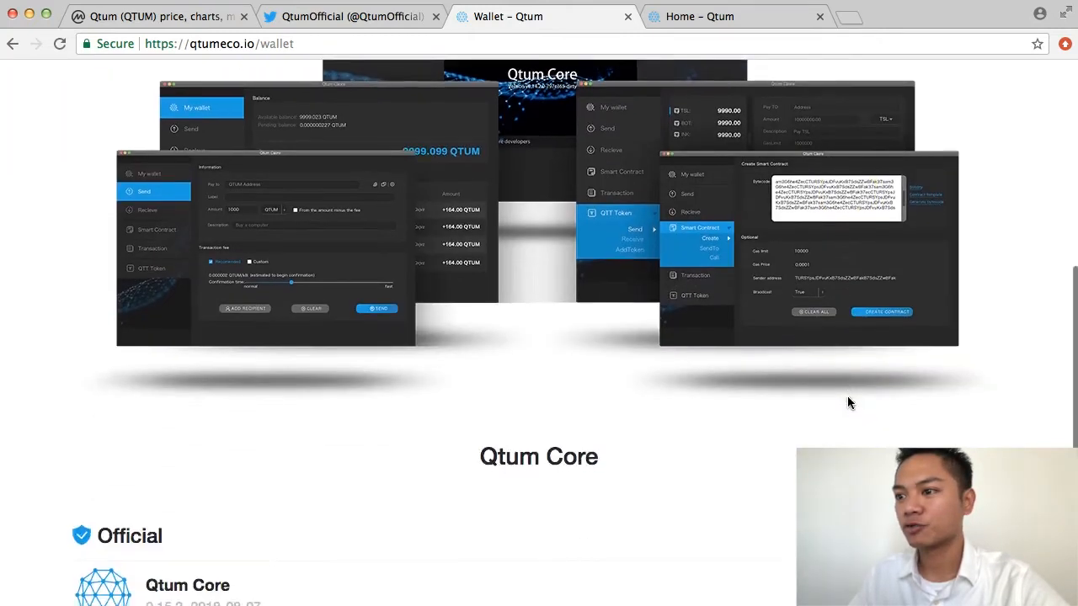
scroll("down", 3)
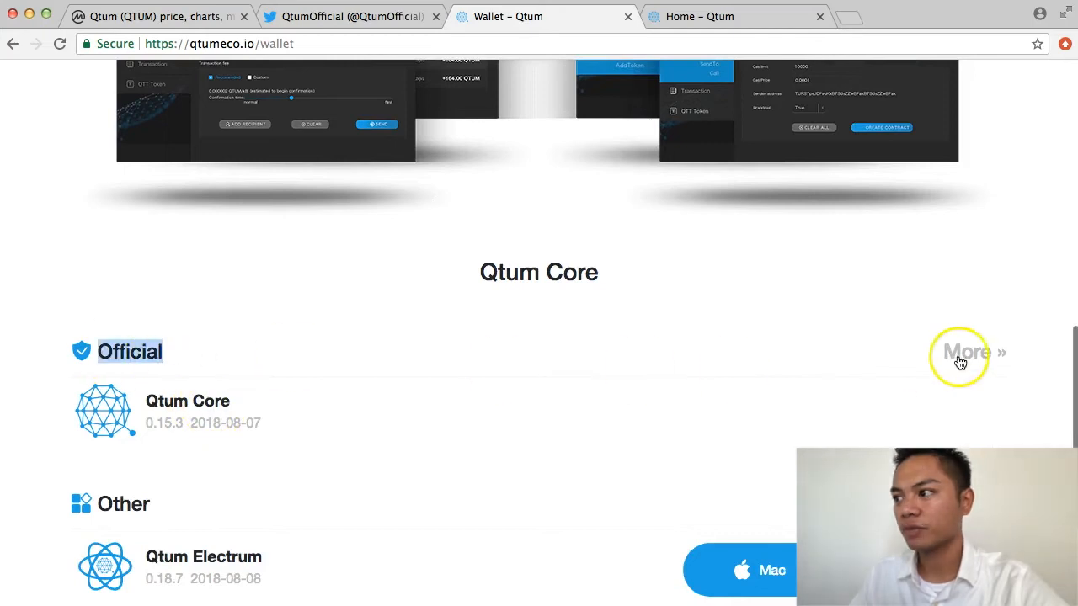
left_click(967, 352)
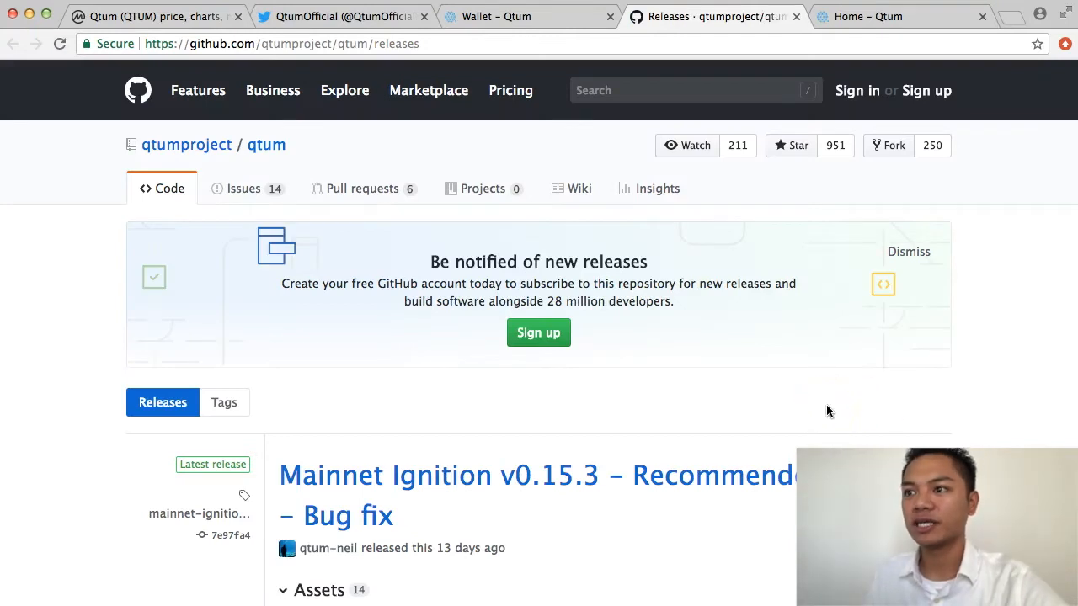
mouse_move(710, 474)
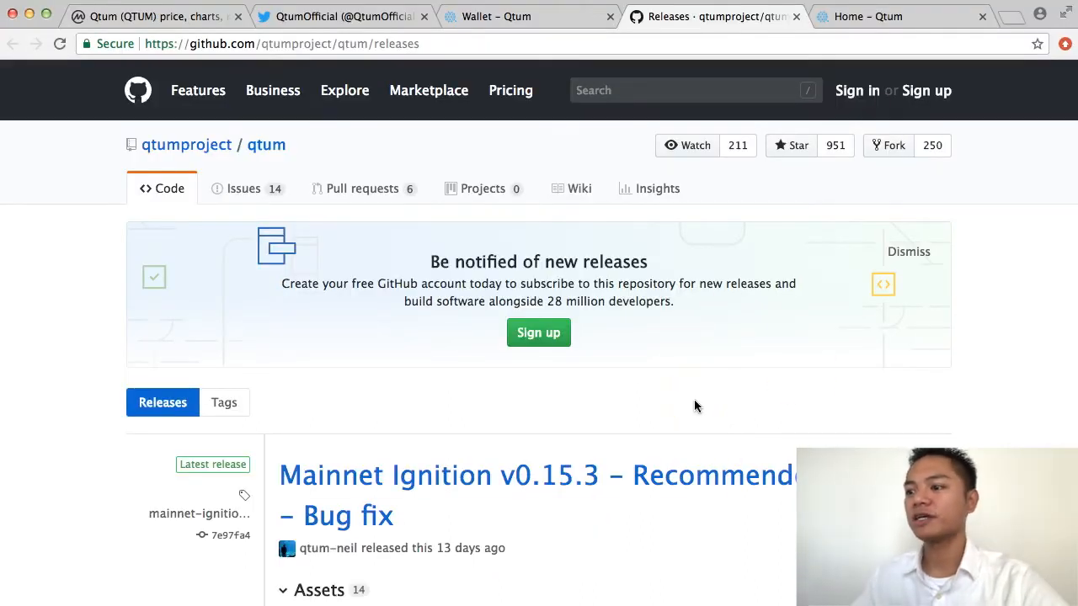
- Scroll the qtumproject/qtum Releases page down to the v0.15.3 Assets list
scroll("down", 3)
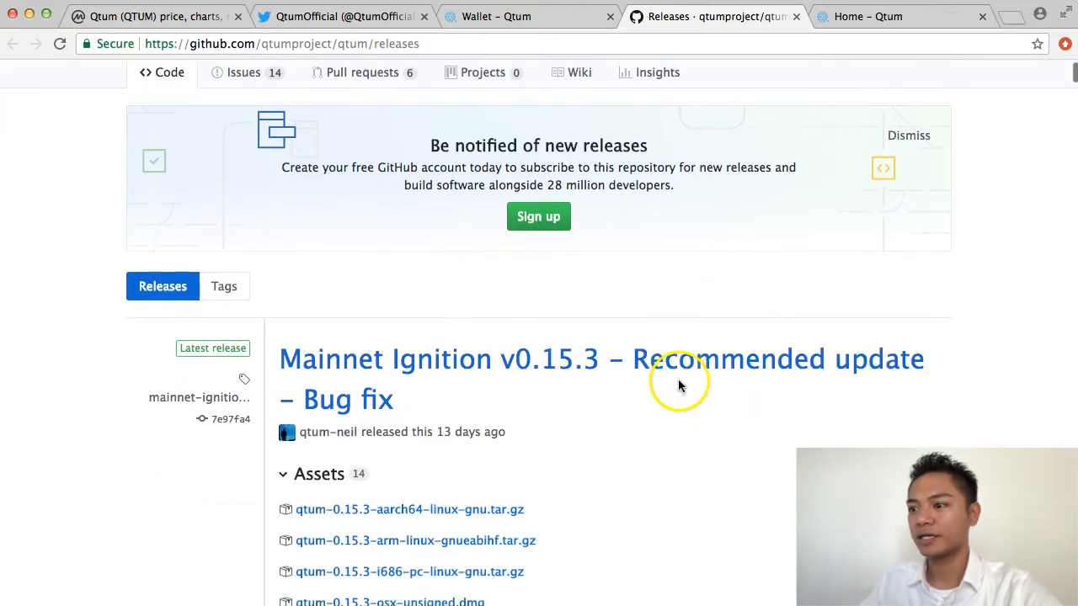
scroll("down", 3)
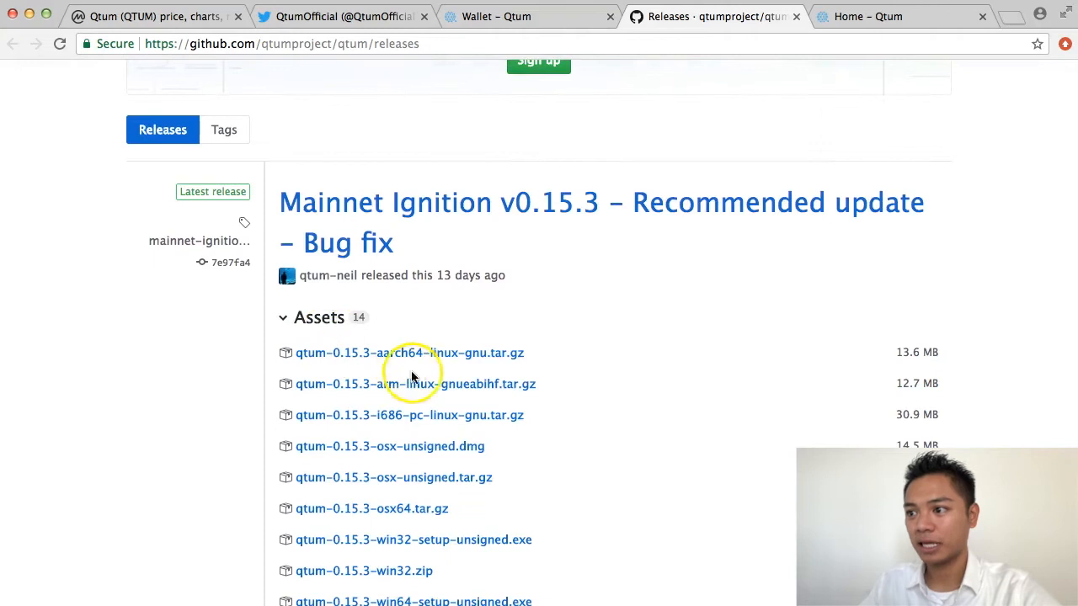
scroll("down", 3)
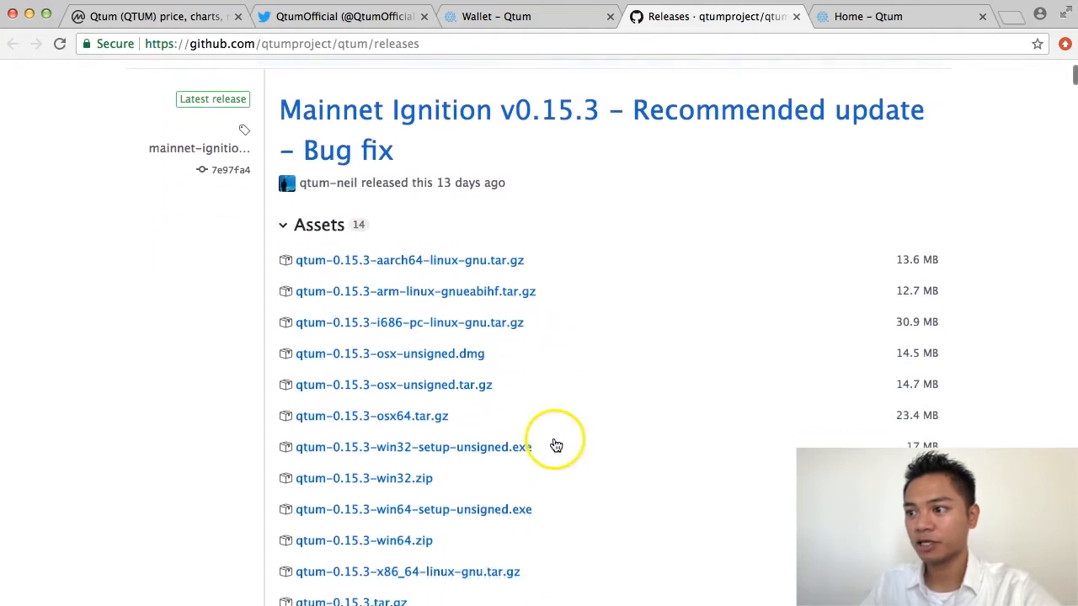
scroll("down", 3)
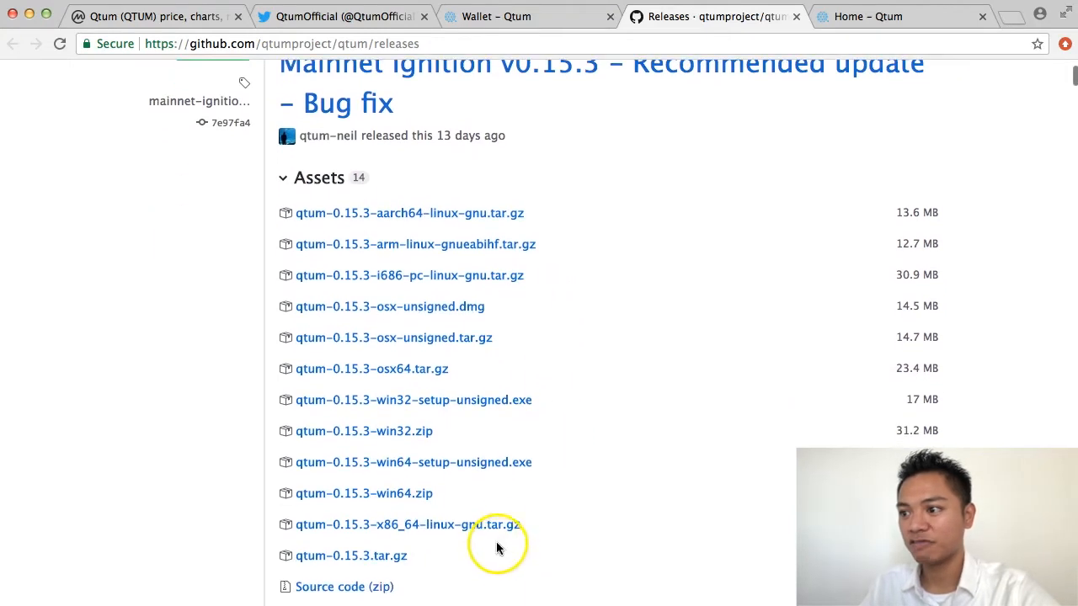
mouse_move(455, 318)
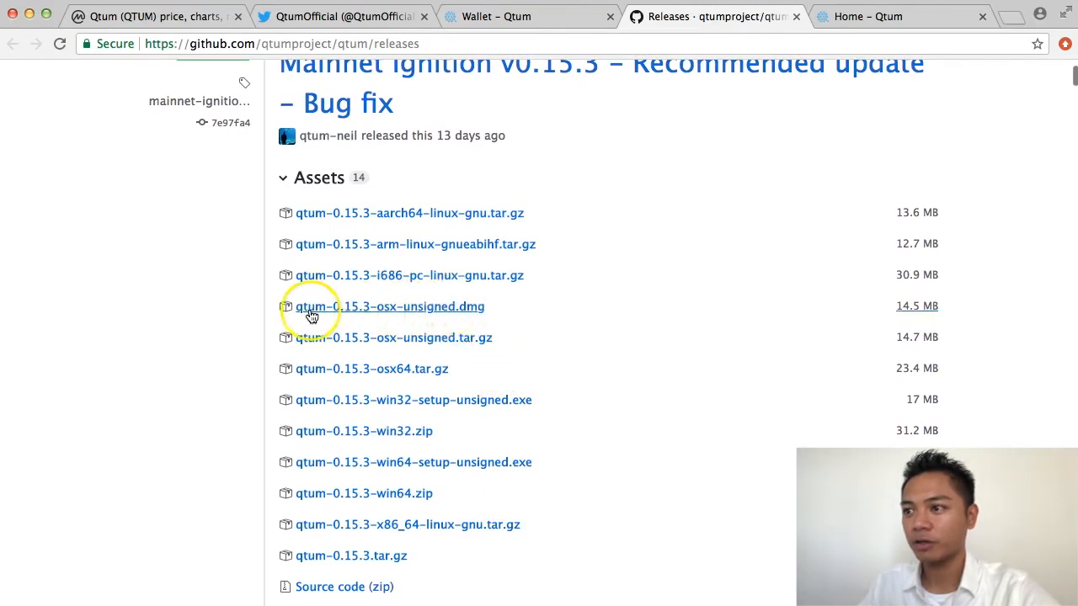
mouse_move(399, 316)
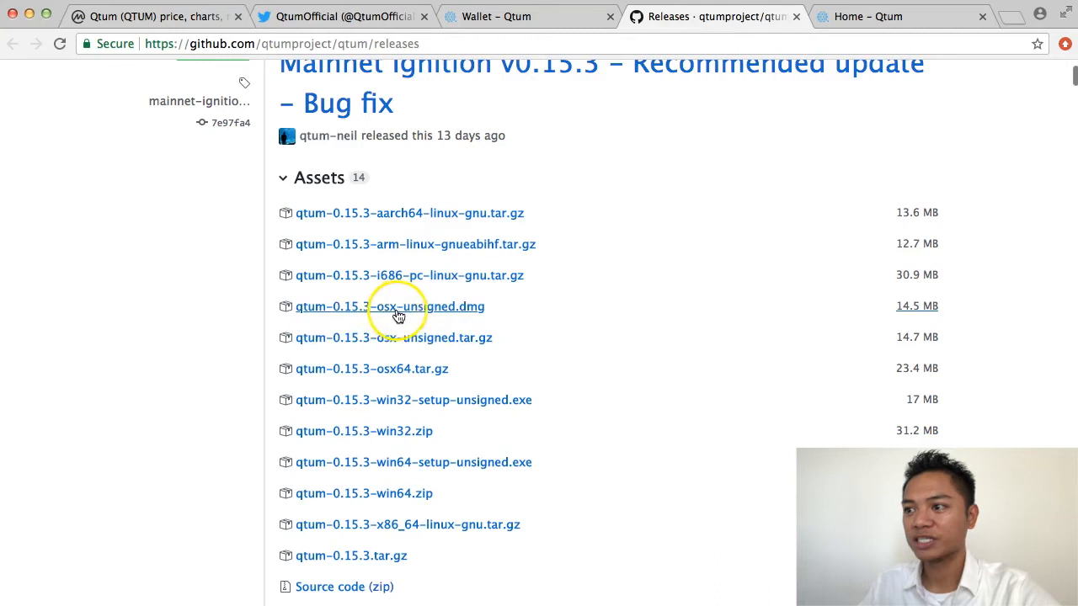
mouse_move(459, 315)
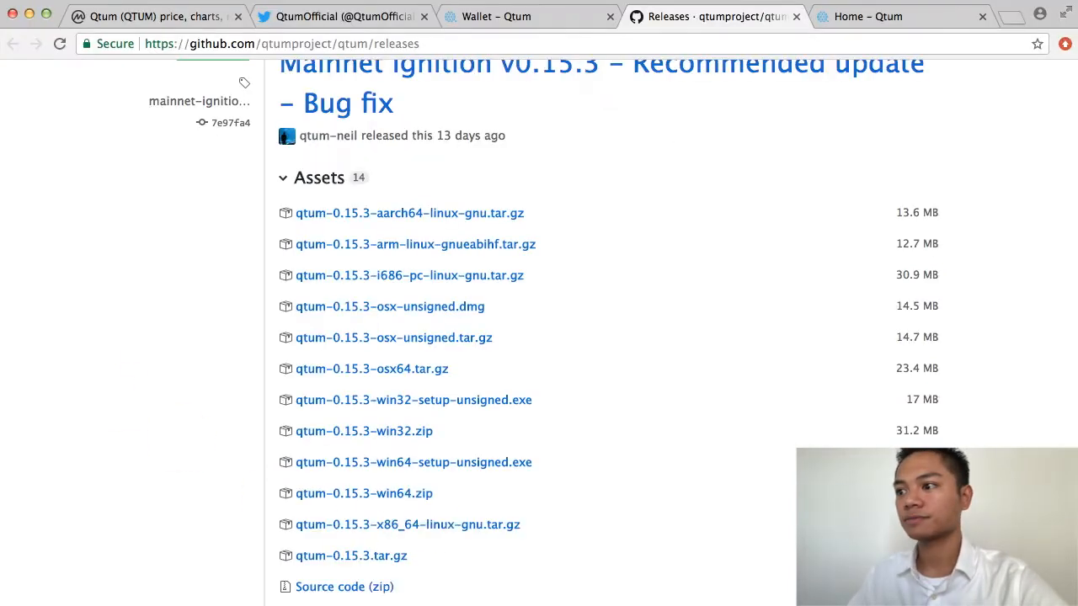
mouse_move(406, 307)
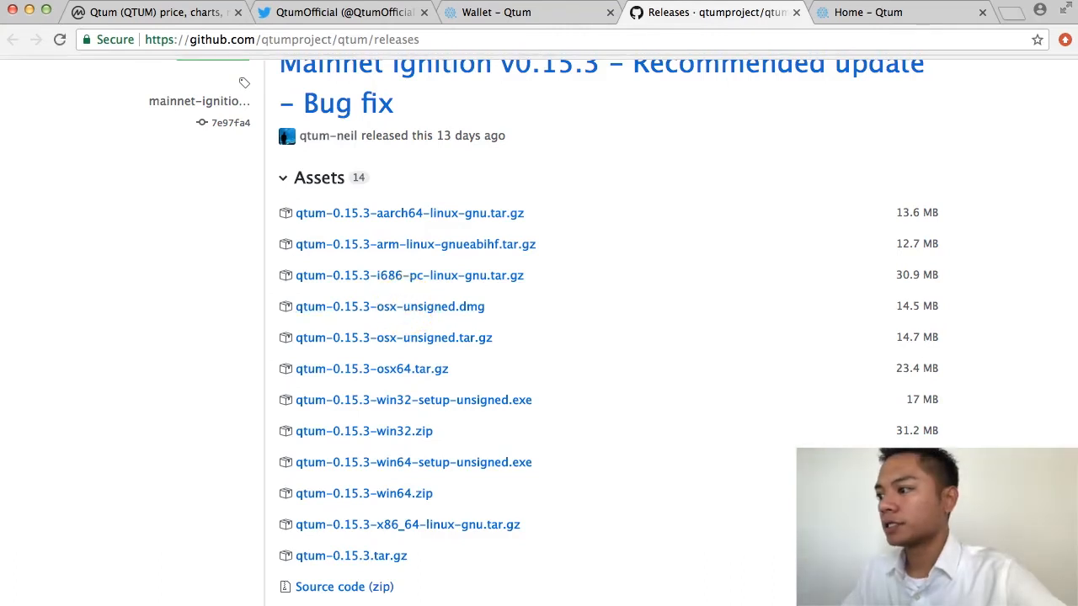
- Download qtum-0.15.3-osx-unsigned.dmg from the release assets
left_click(389, 306)
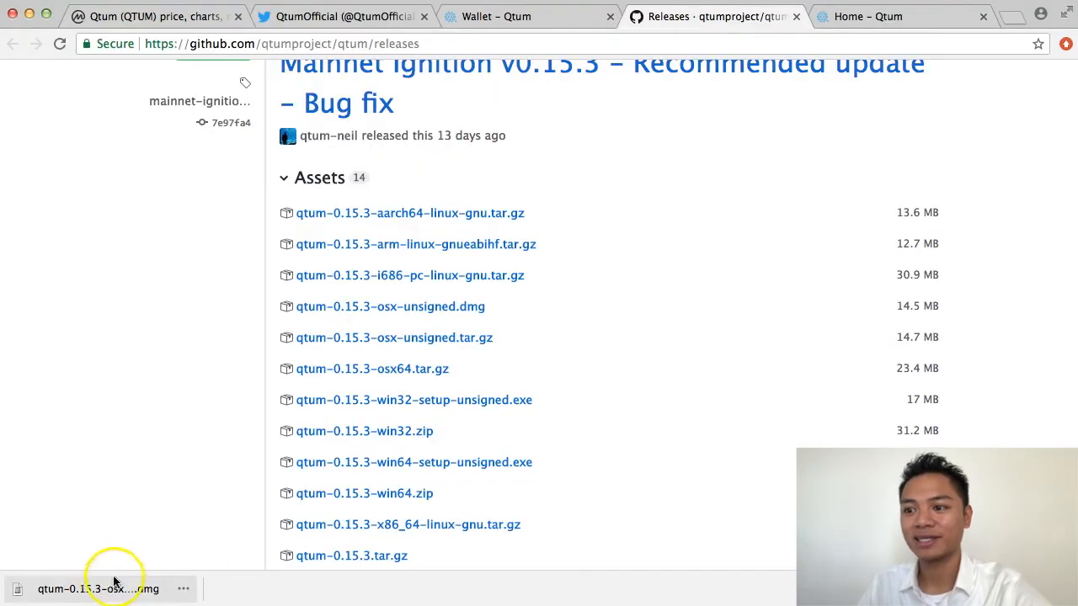
- Open the downloaded Qtum Core disk image, try launching the app, and dismiss the security warning
left_click(97, 589)
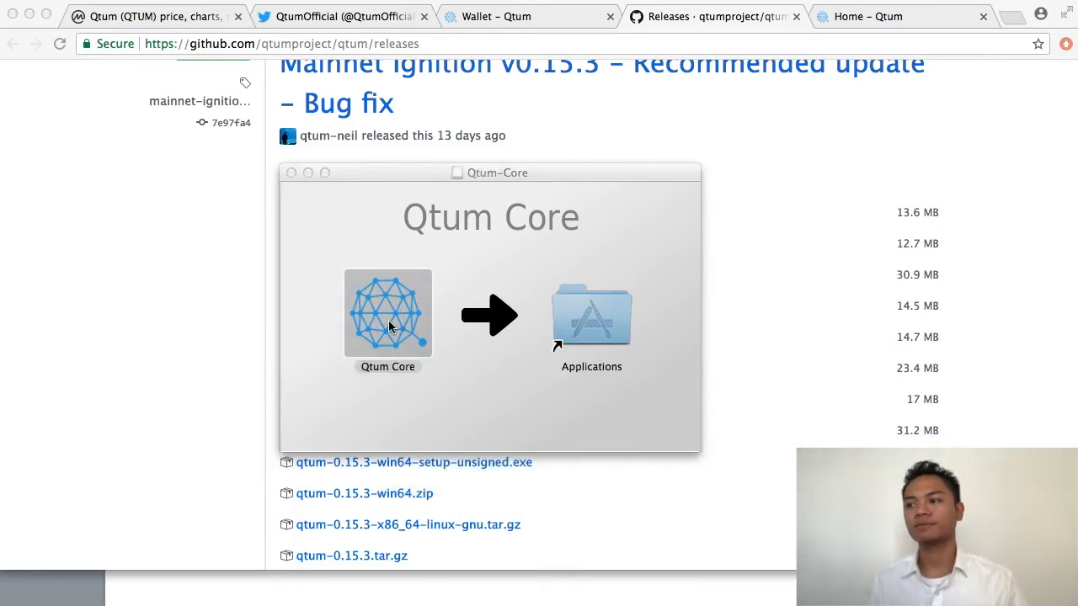
double_click(387, 313)
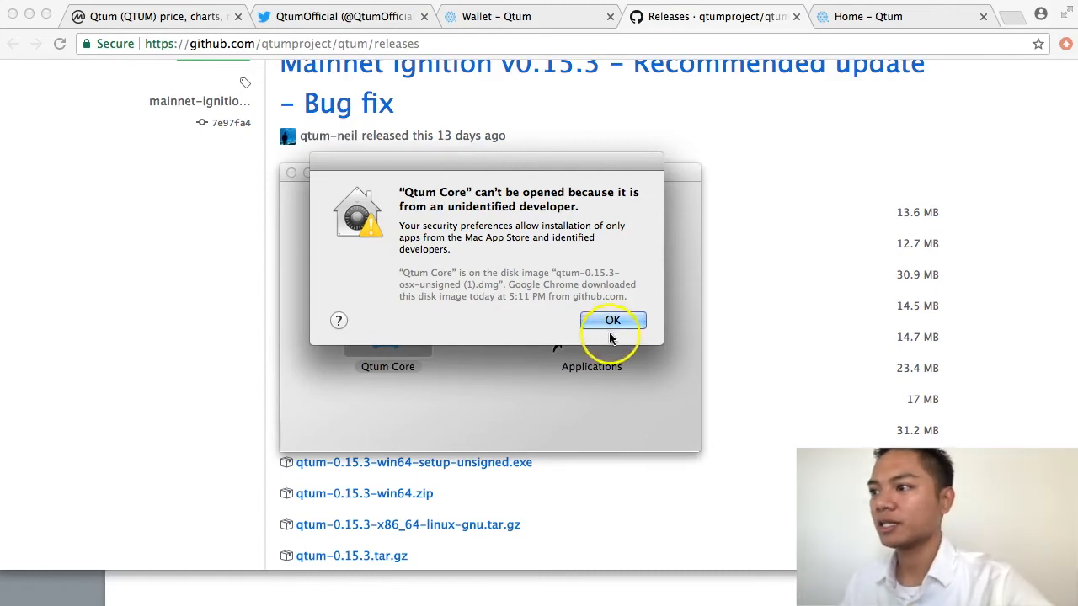
left_click(613, 321)
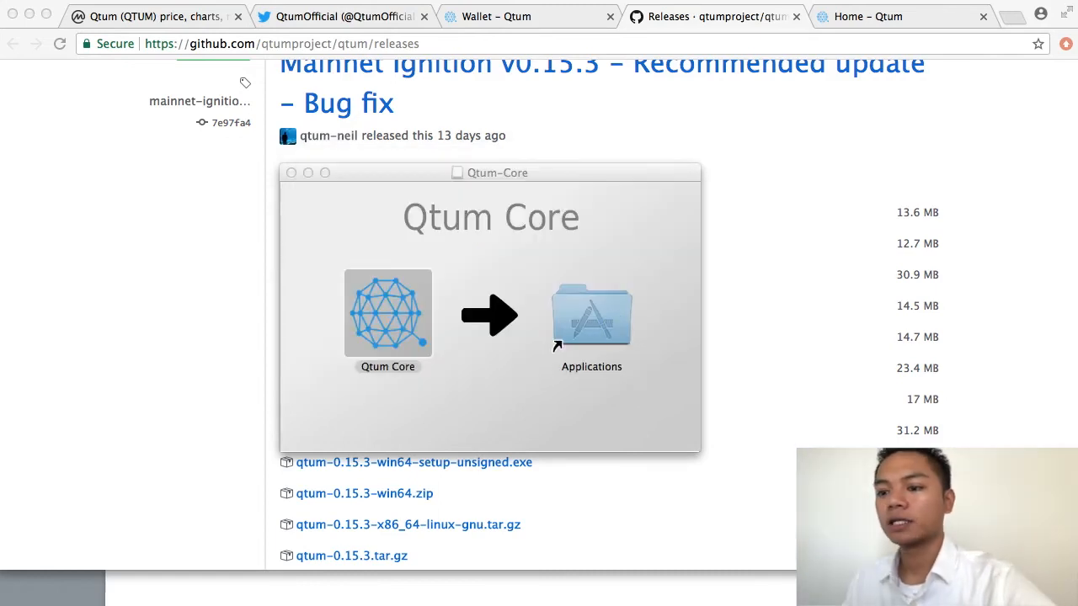
left_click(321, 411)
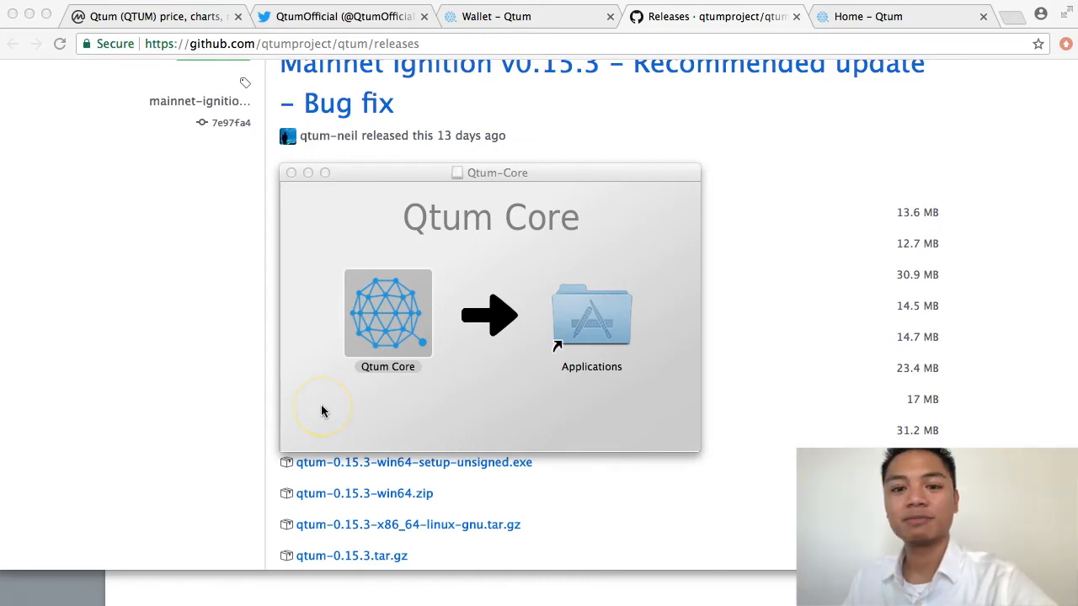
mouse_move(291, 174)
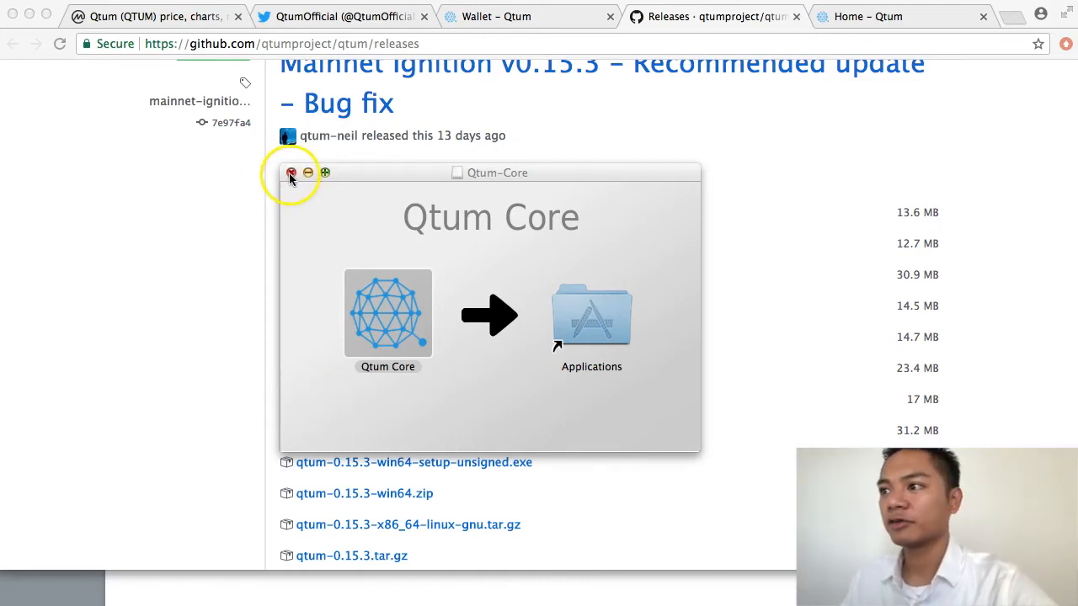
- Close the disk image, choose Open on Qtum Core in Applications, and centre the prompt
left_click(290, 172)
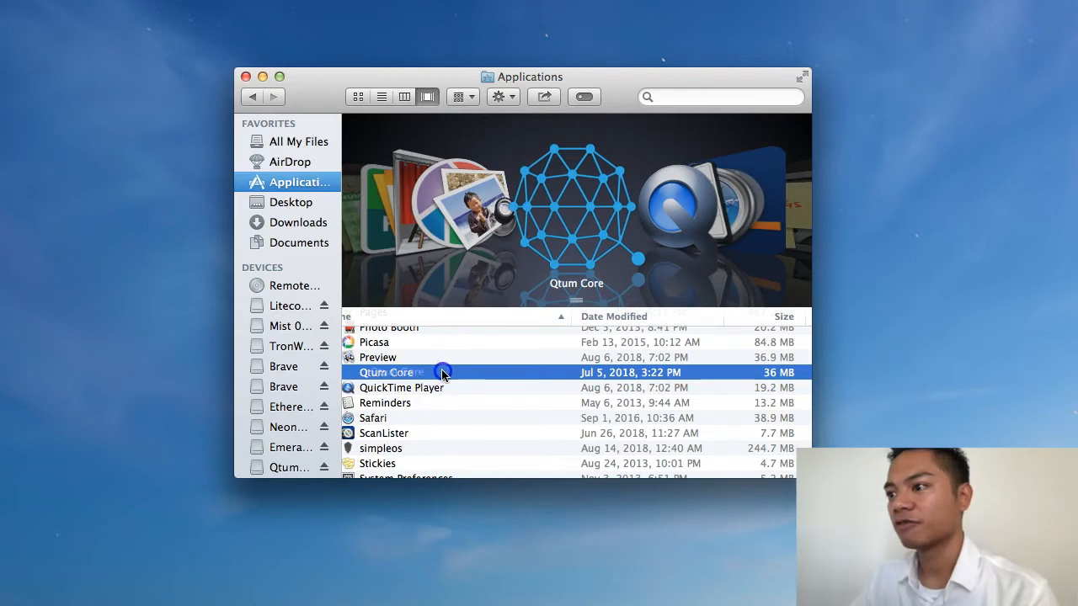
right_click(386, 372)
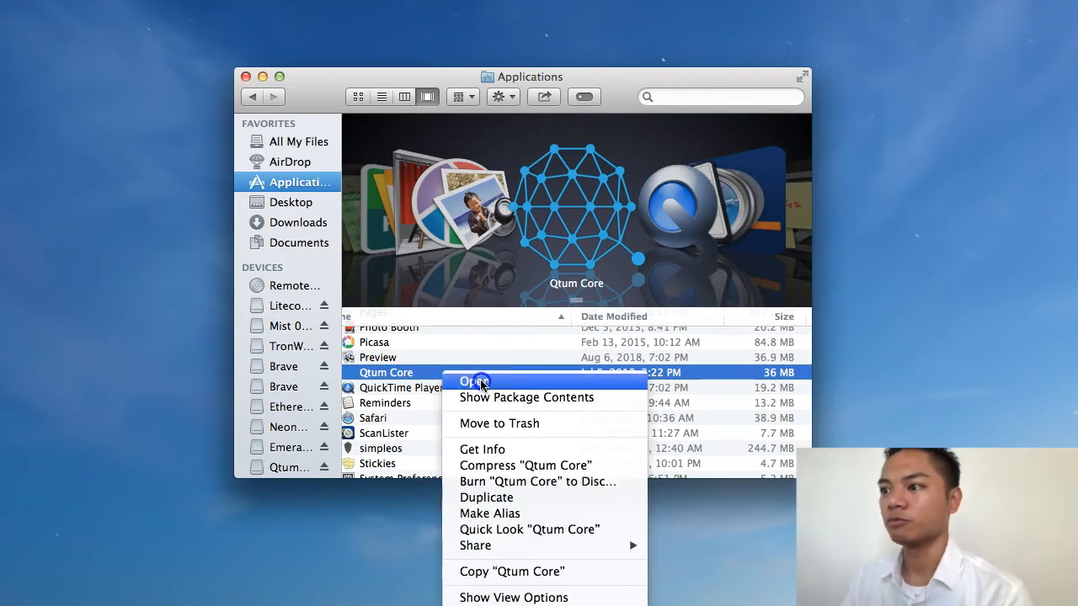
left_click(472, 381)
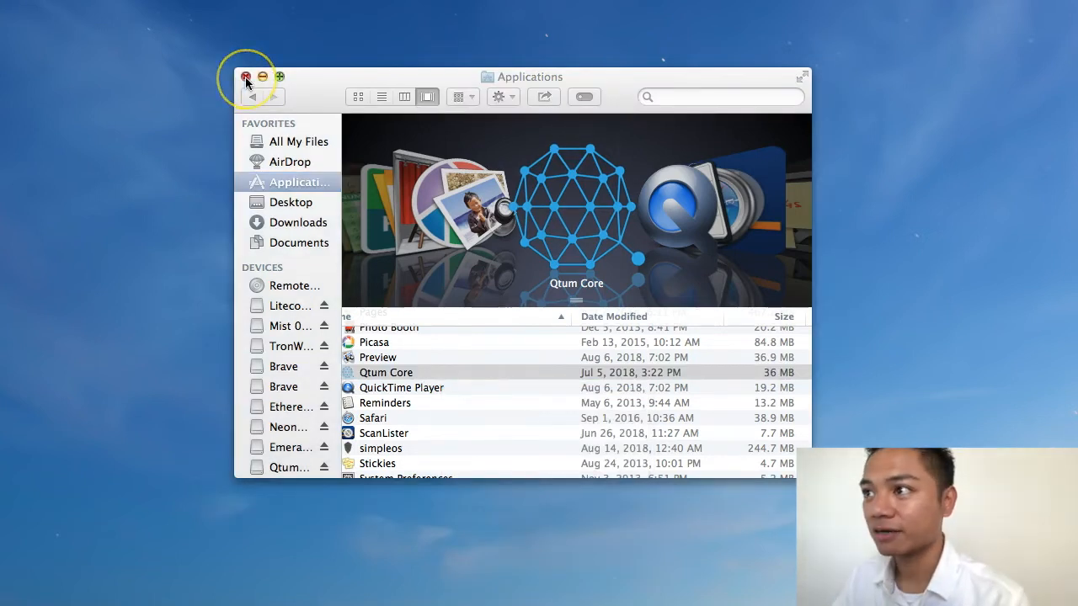
double_click(386, 372)
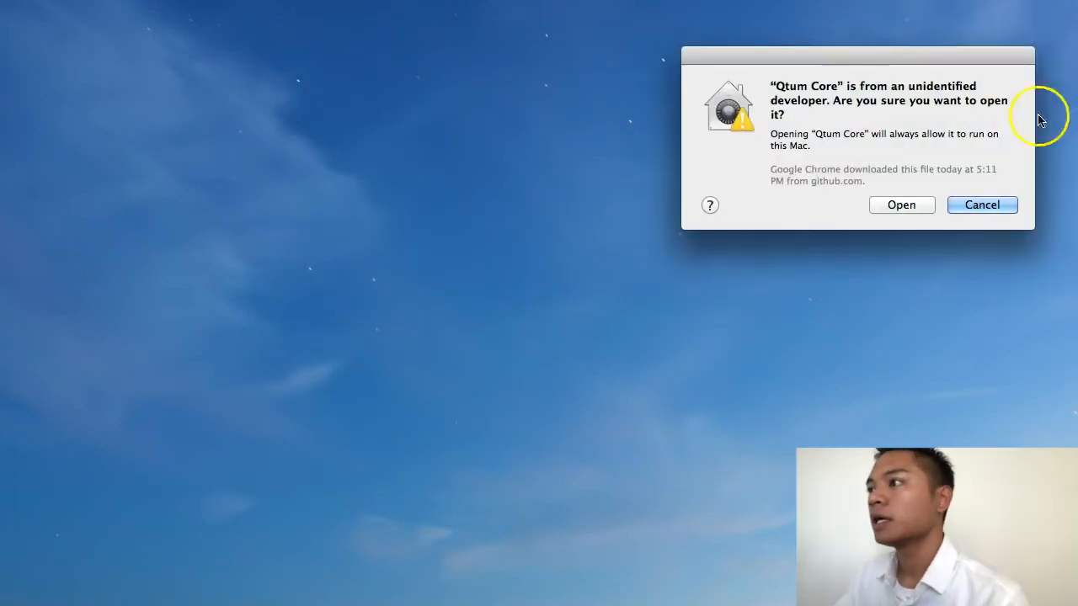
left_click_drag(856, 55, 451, 189)
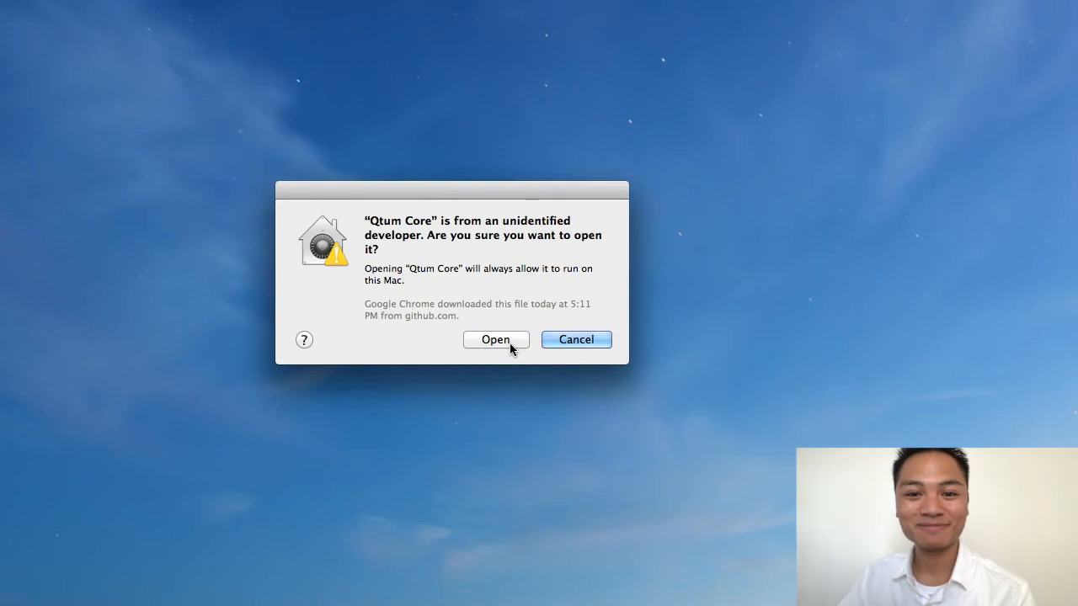
- Confirm opening Qtum Core from the unidentified developer
left_click(495, 339)
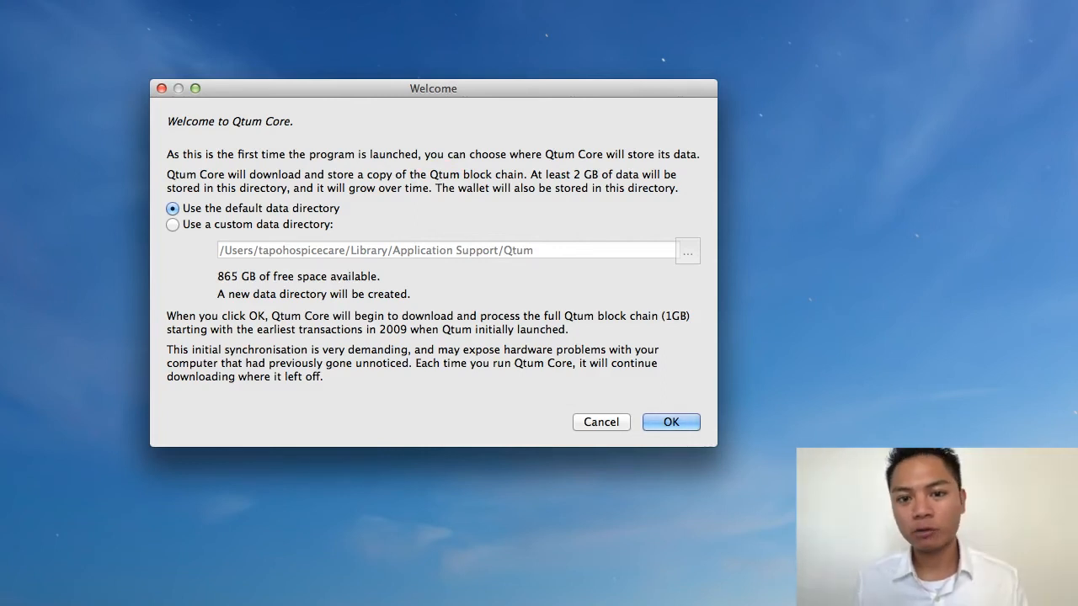
mouse_move(747, 477)
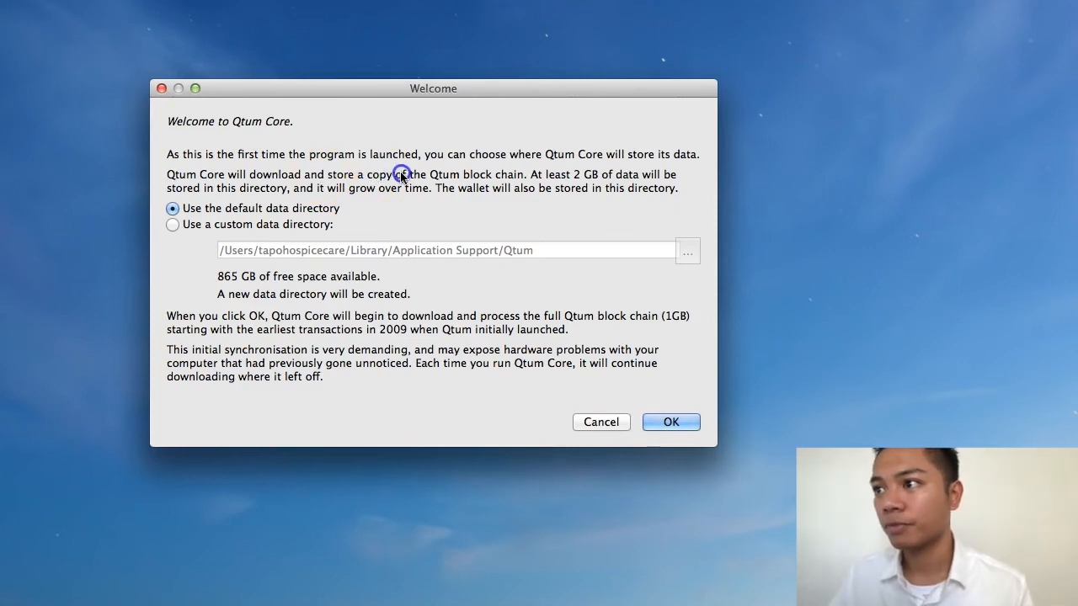
mouse_move(250, 220)
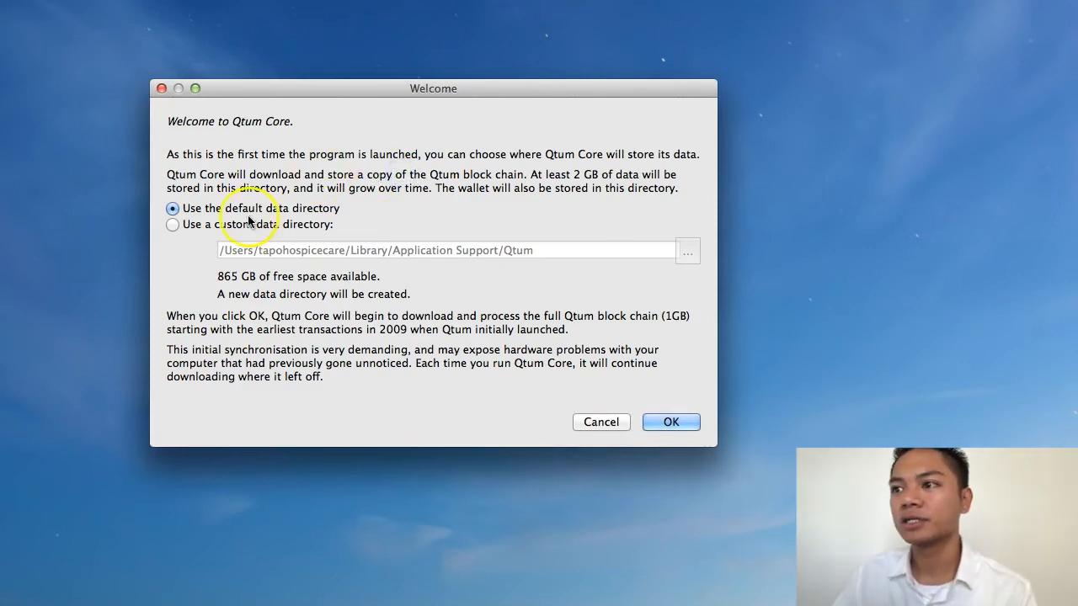
mouse_move(594, 404)
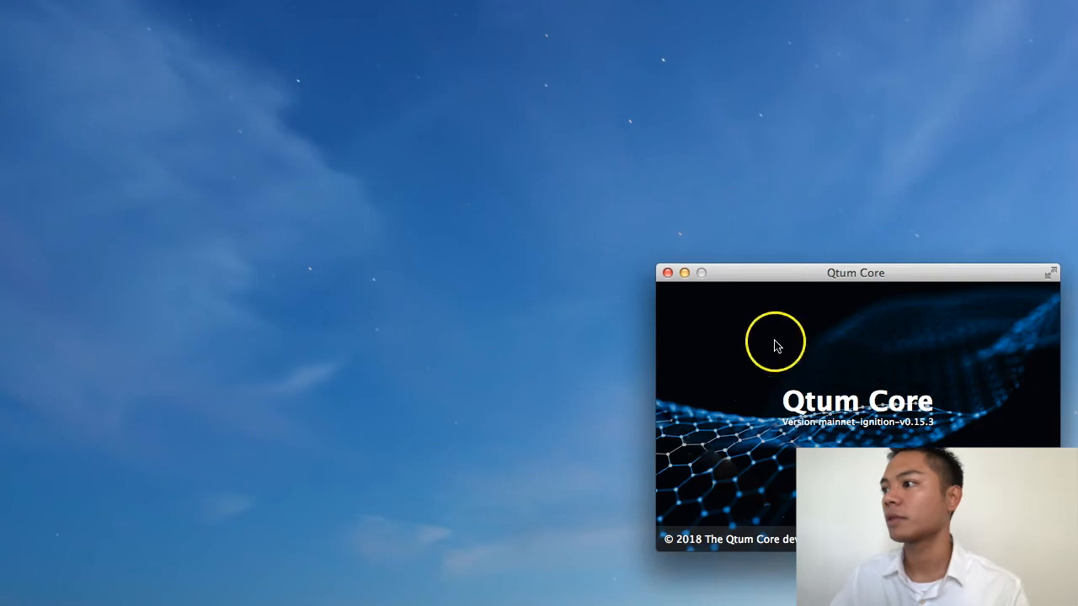
- Move the Qtum Core loading splash window aside while the wallet loads
left_click_drag(855, 272, 396, 145)
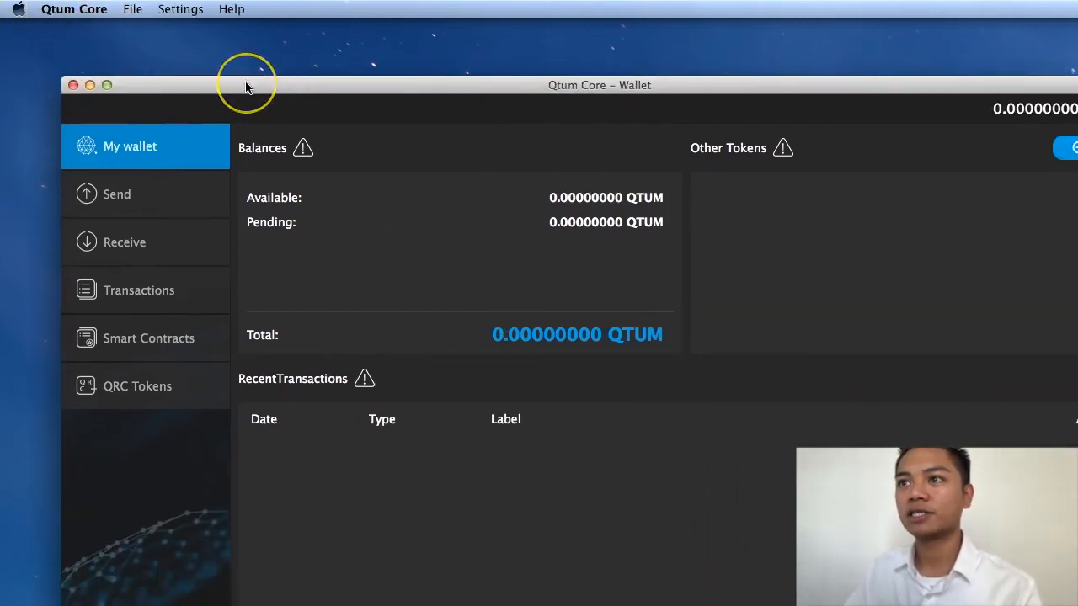
- Quit Qtum Core from its menu and relaunch it from the Applications folder
left_click(73, 9)
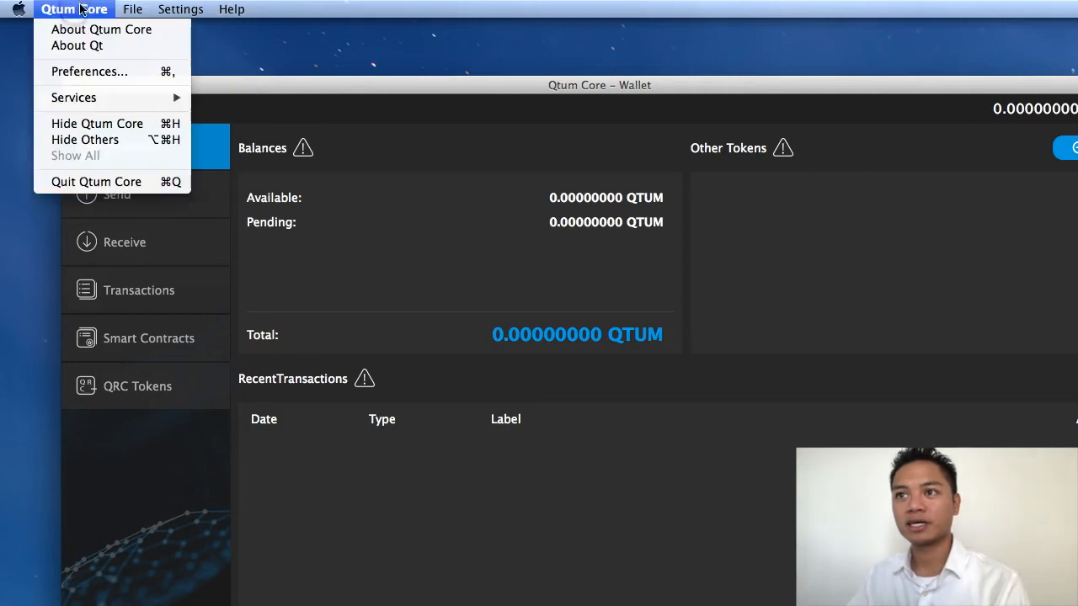
mouse_move(84, 181)
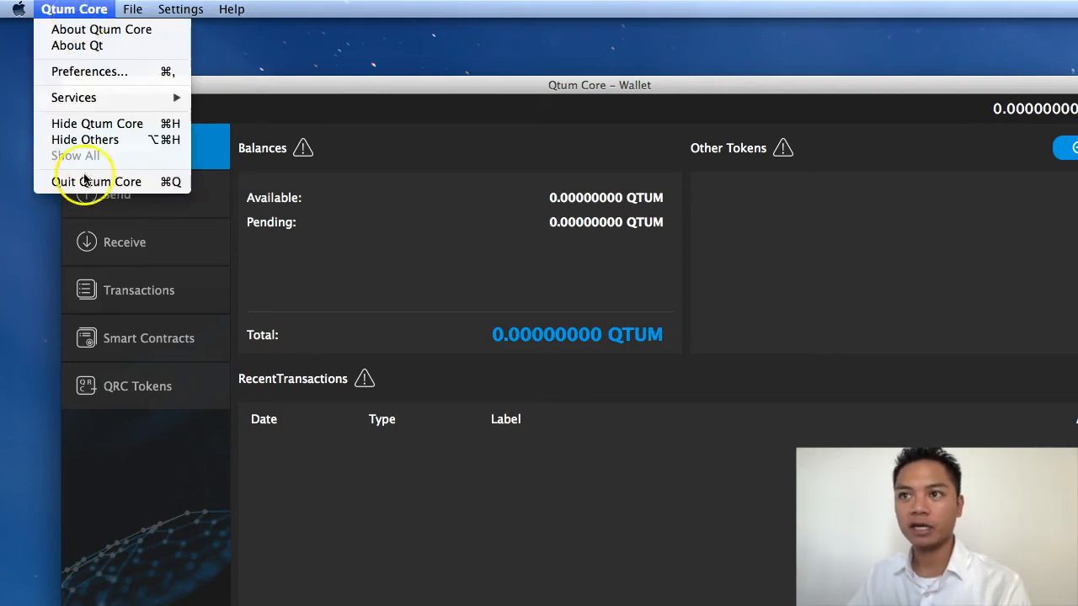
mouse_move(84, 182)
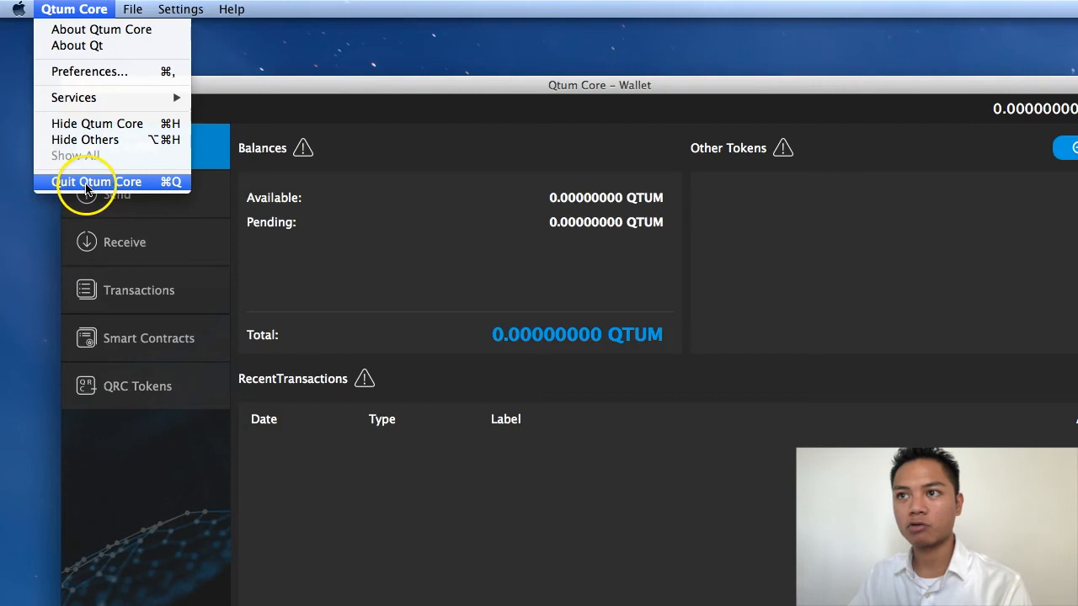
left_click(95, 182)
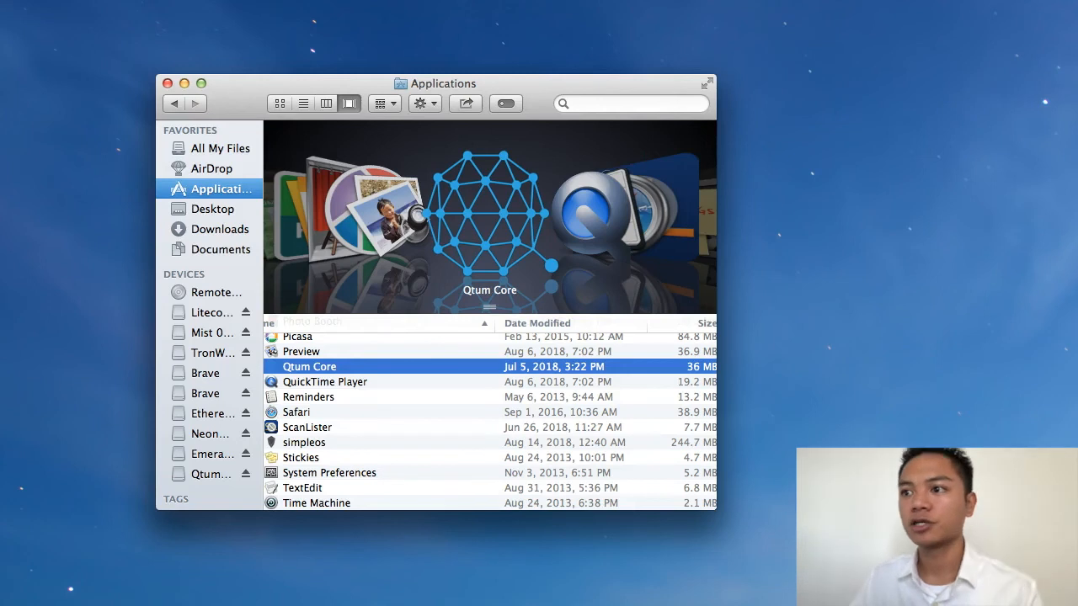
mouse_move(372, 370)
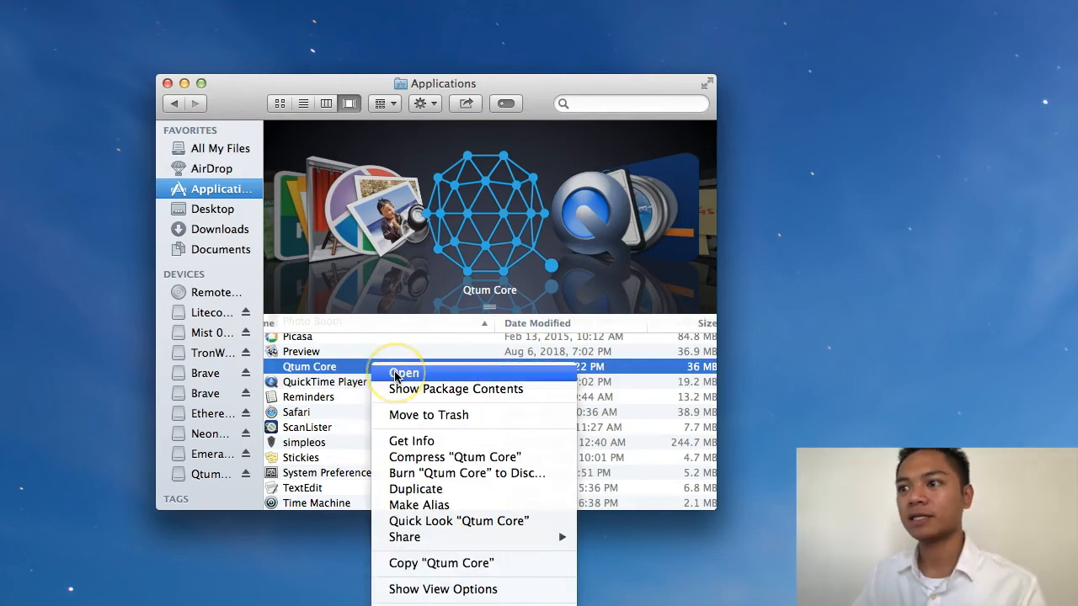
left_click(406, 373)
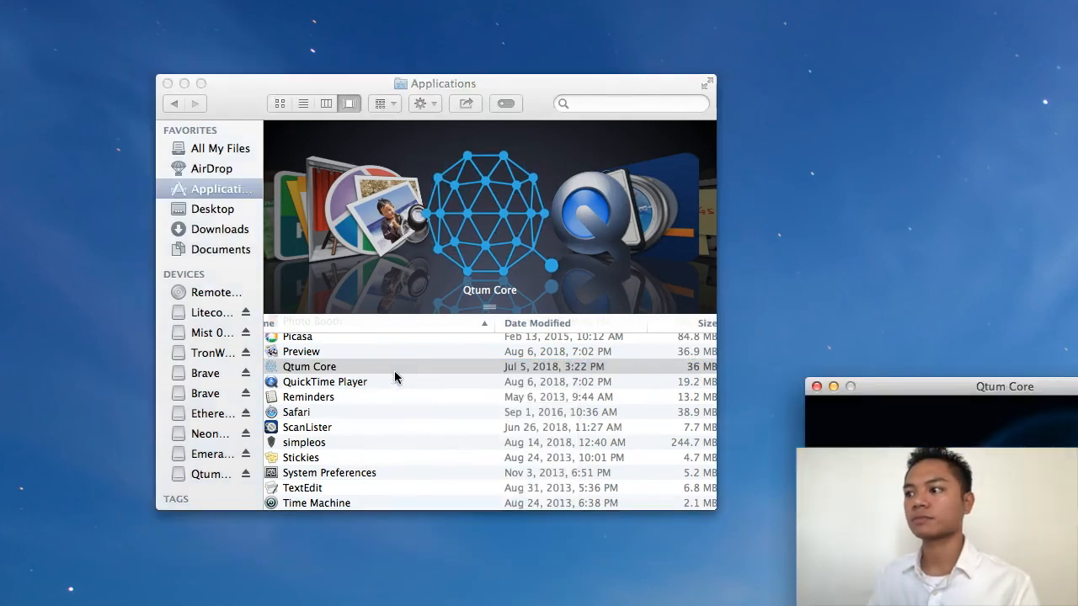
double_click(309, 366)
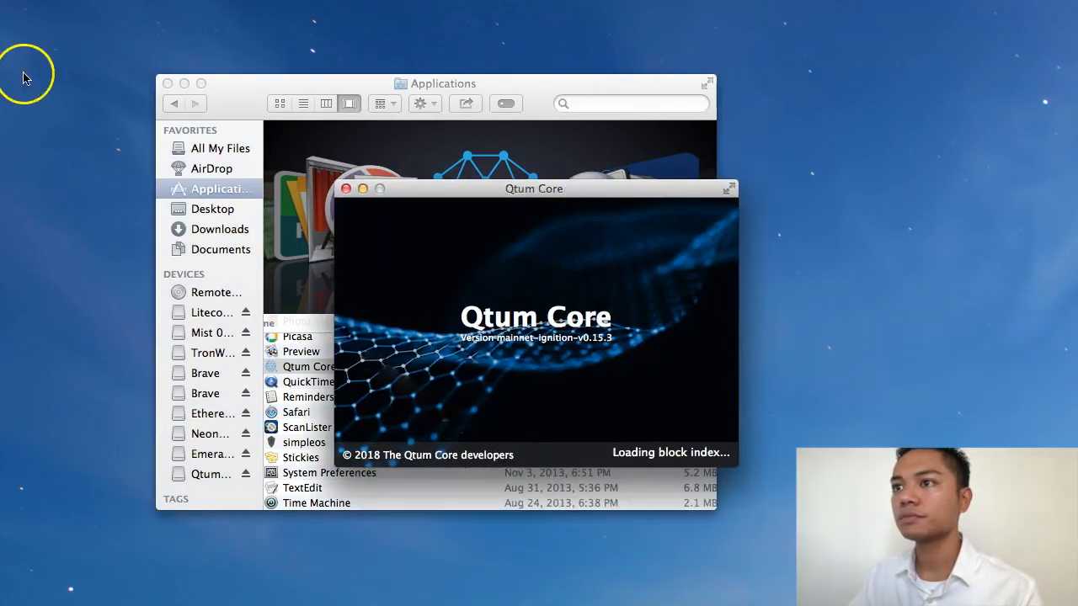